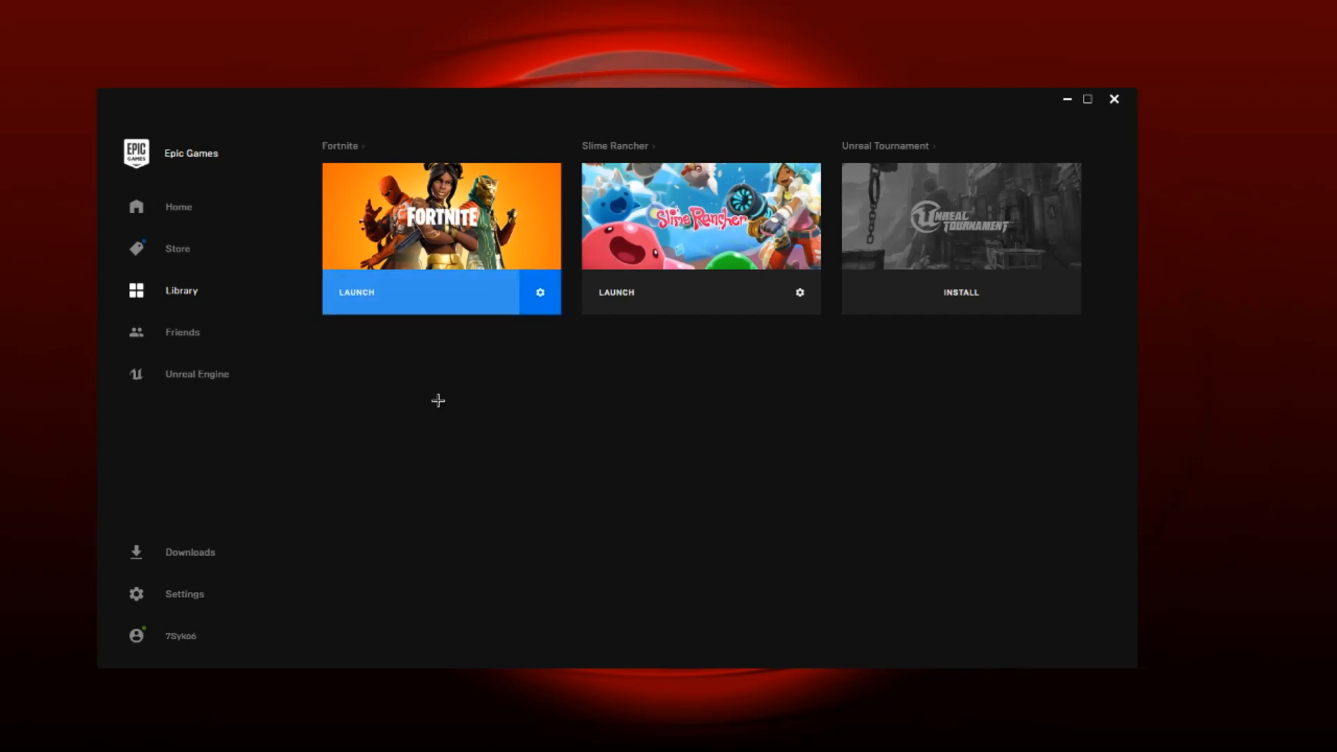
pyautogui.moveTo(437, 401)
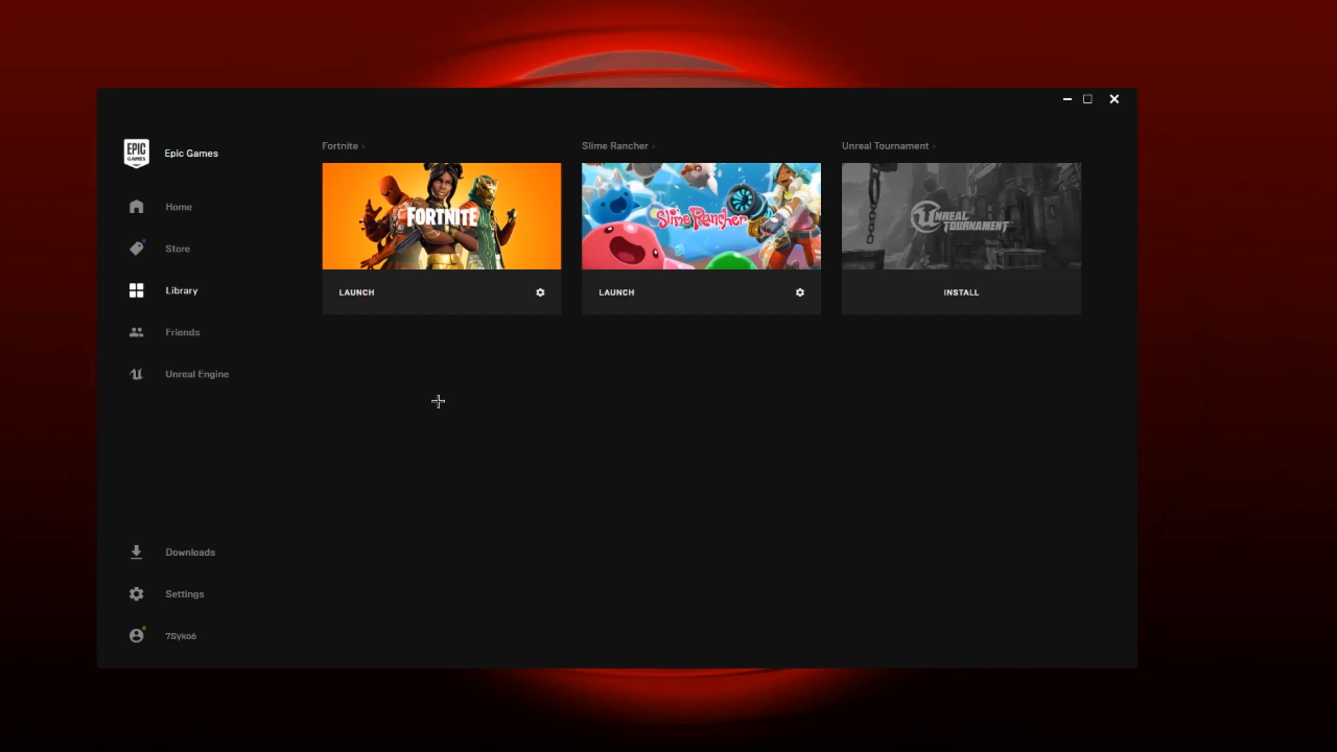
pyautogui.moveTo(453, 398)
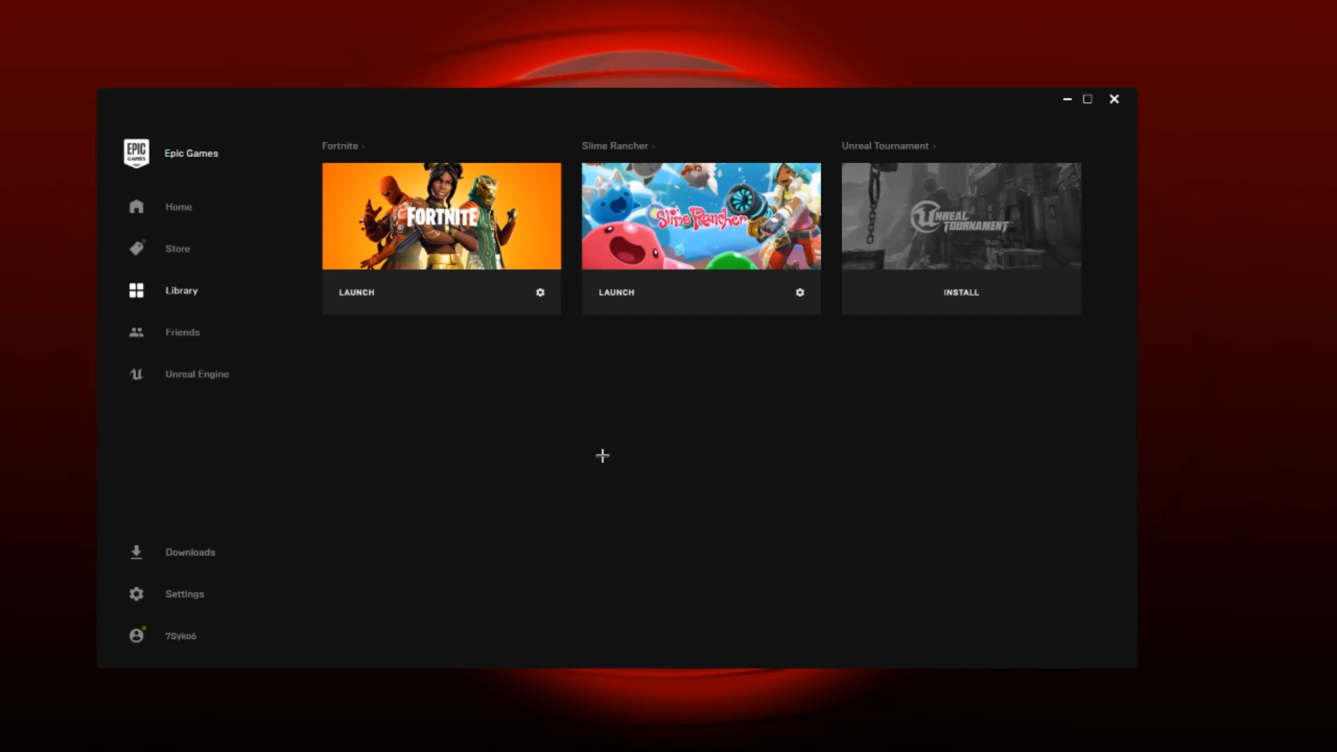
pyautogui.moveTo(568, 432)
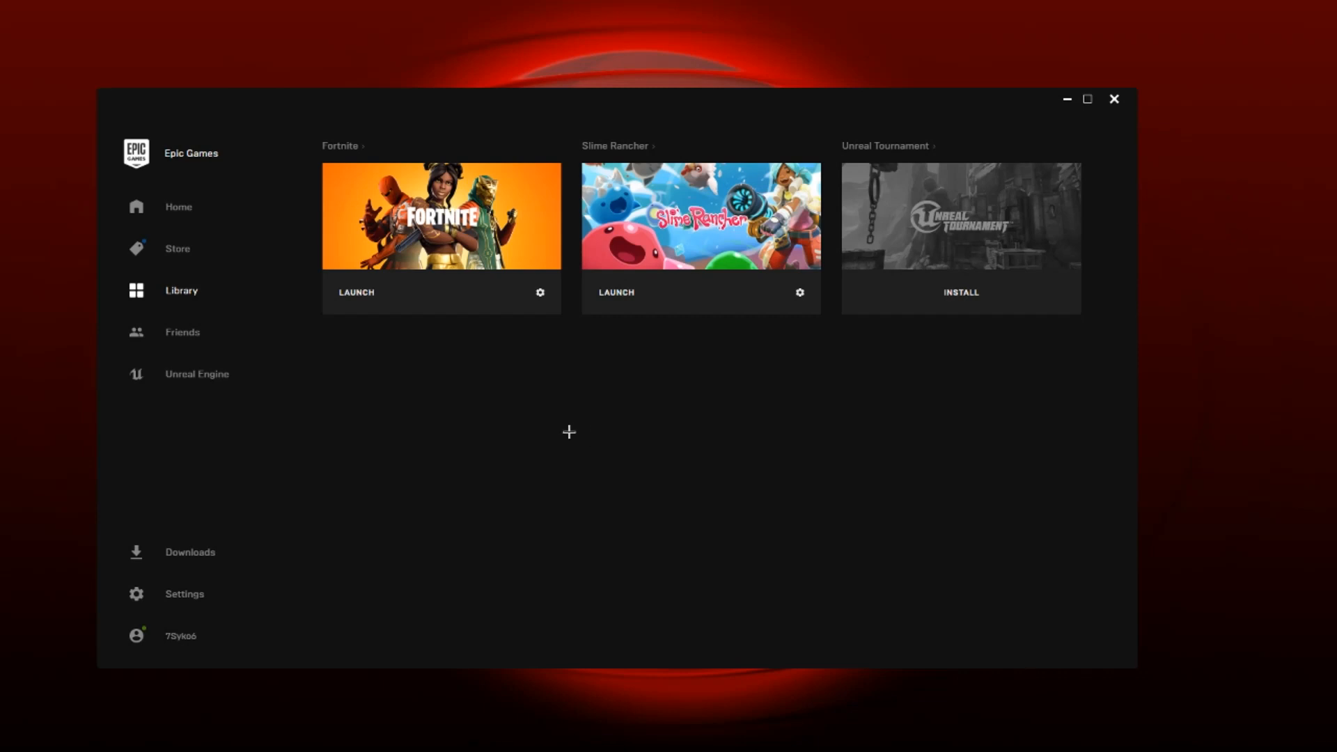
# - Open and then close Fortnite's game settings panel in the library
pyautogui.click(539, 292)
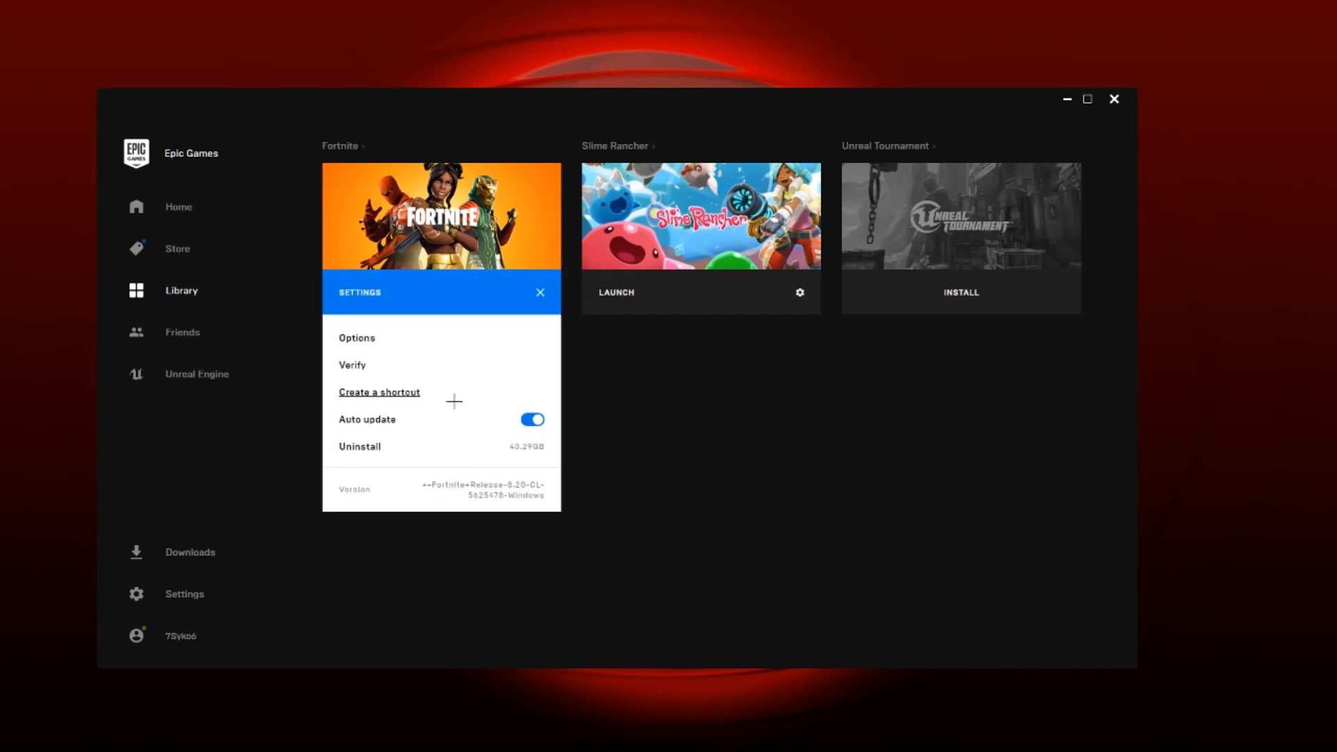
pyautogui.click(539, 293)
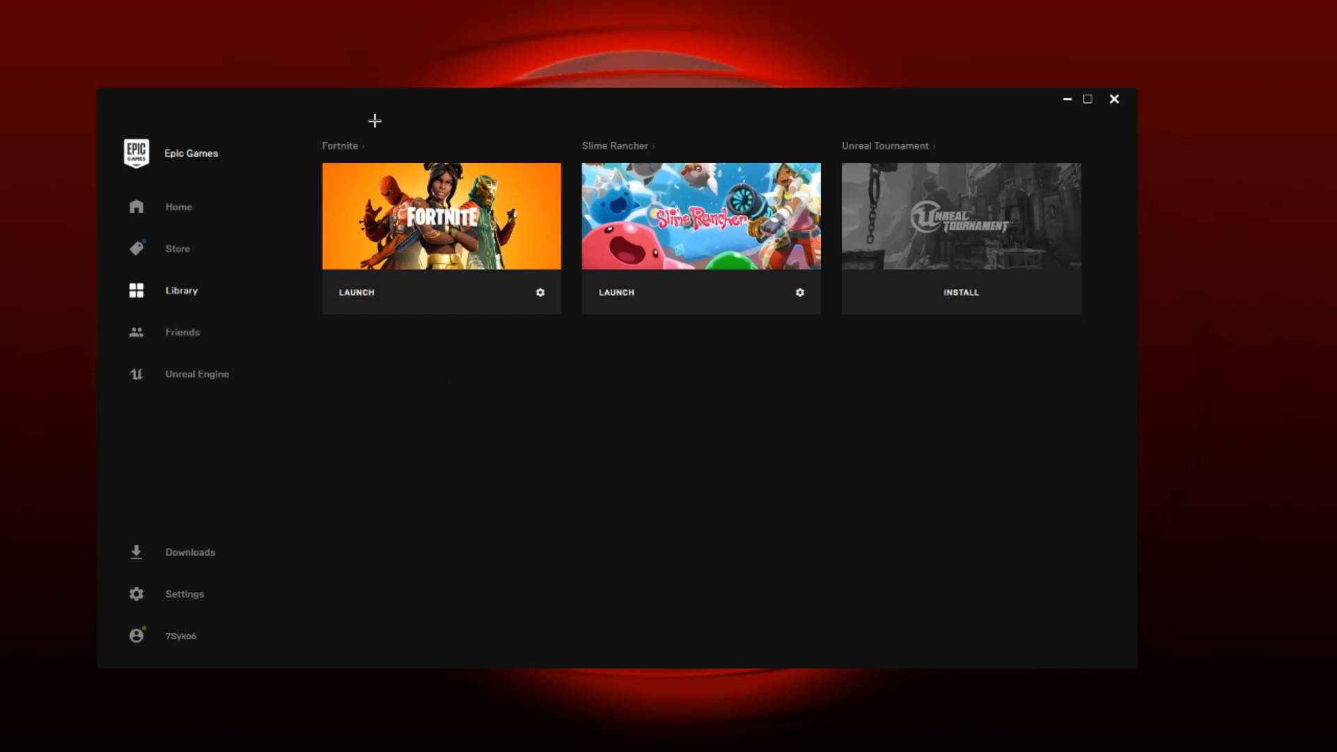
pyautogui.moveTo(510, 405)
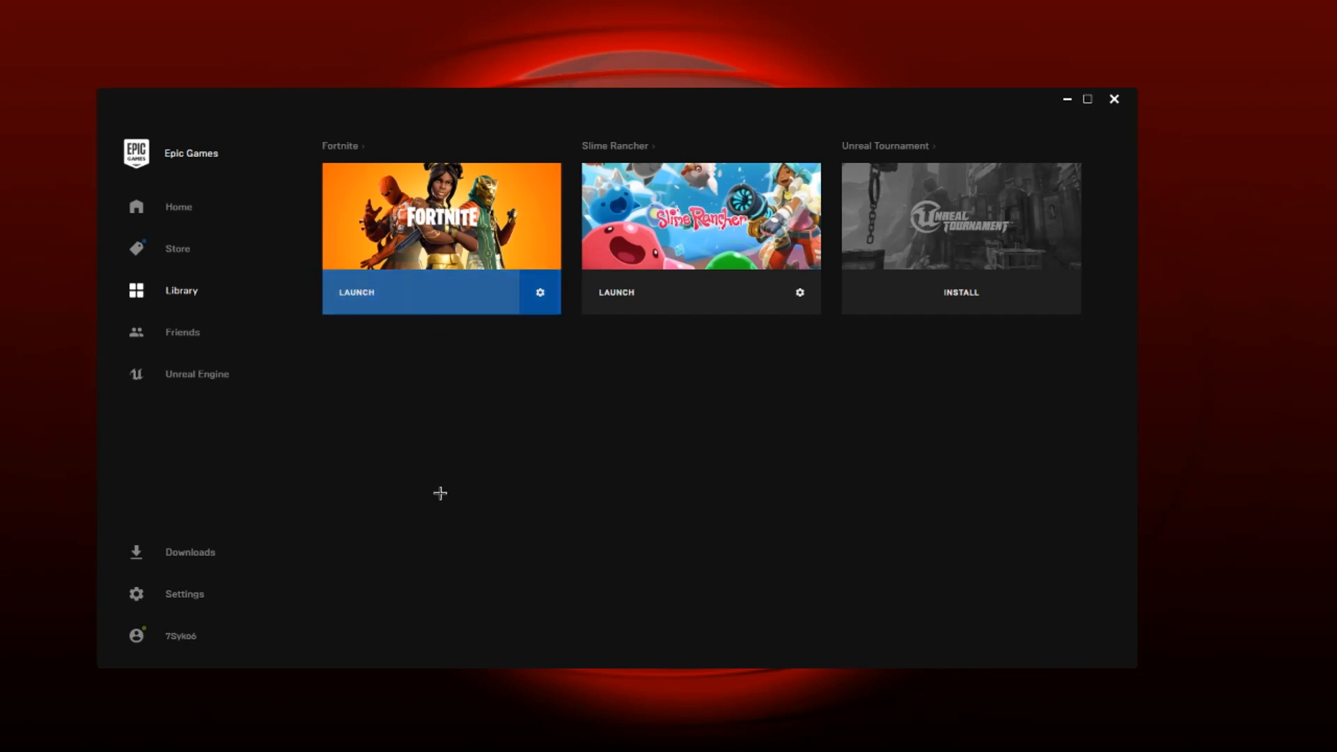
pyautogui.moveTo(440, 493)
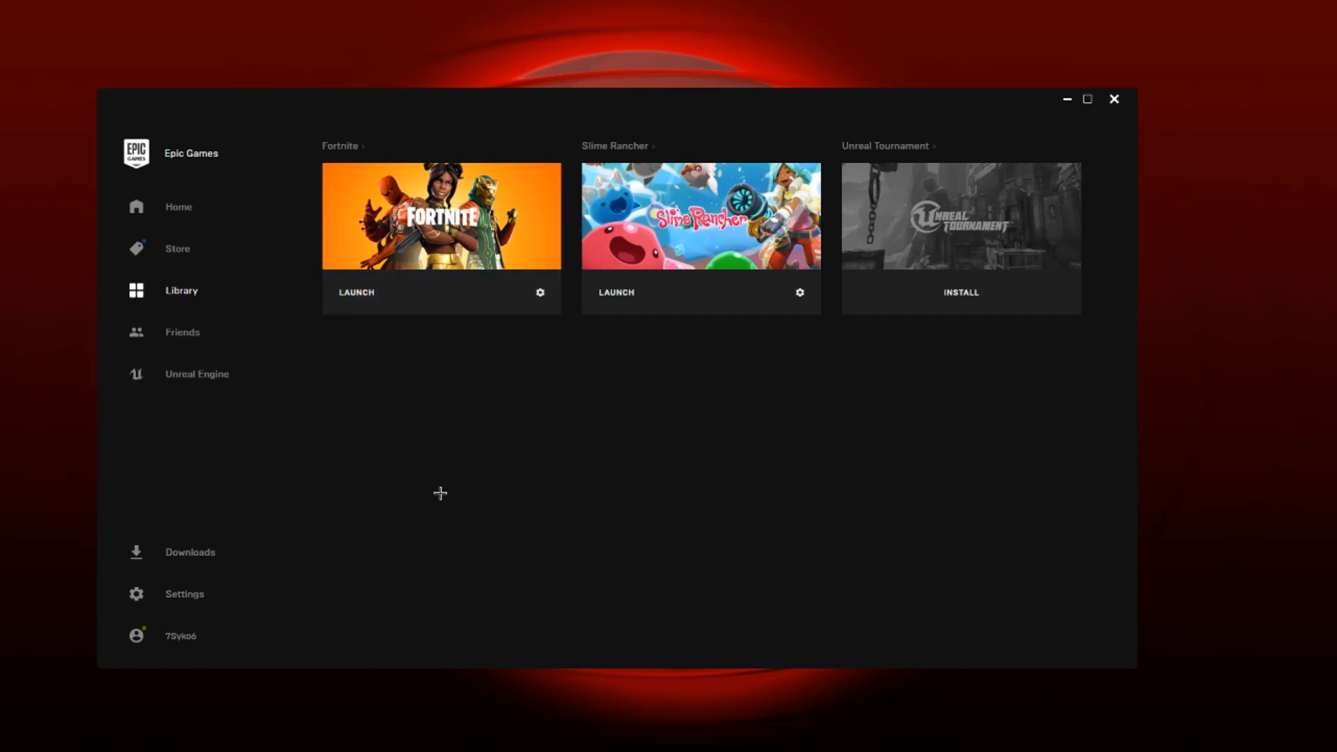
pyautogui.moveTo(417, 494)
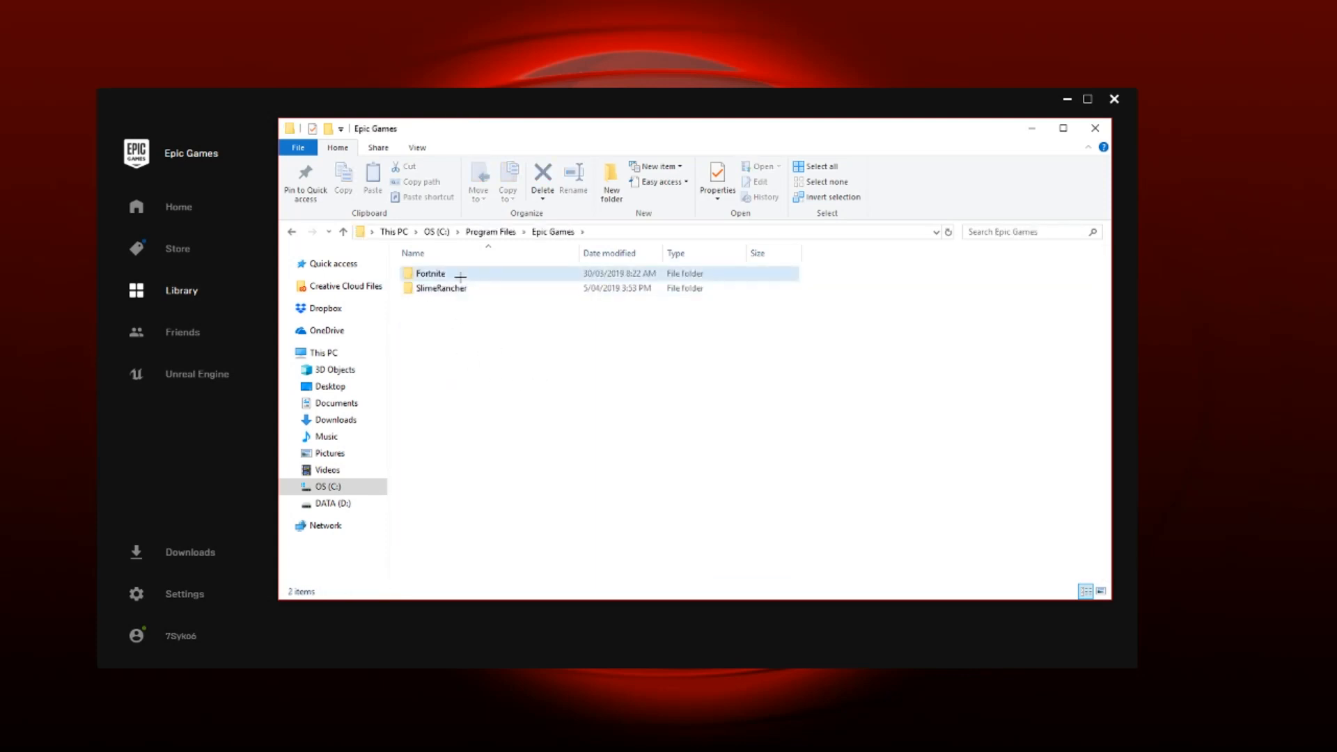
# - Navigate into Fortnite's Binaries\Win64\EasyAntiCheat folder and select EasyAntiCheat_Setup
pyautogui.doubleClick(430, 273)
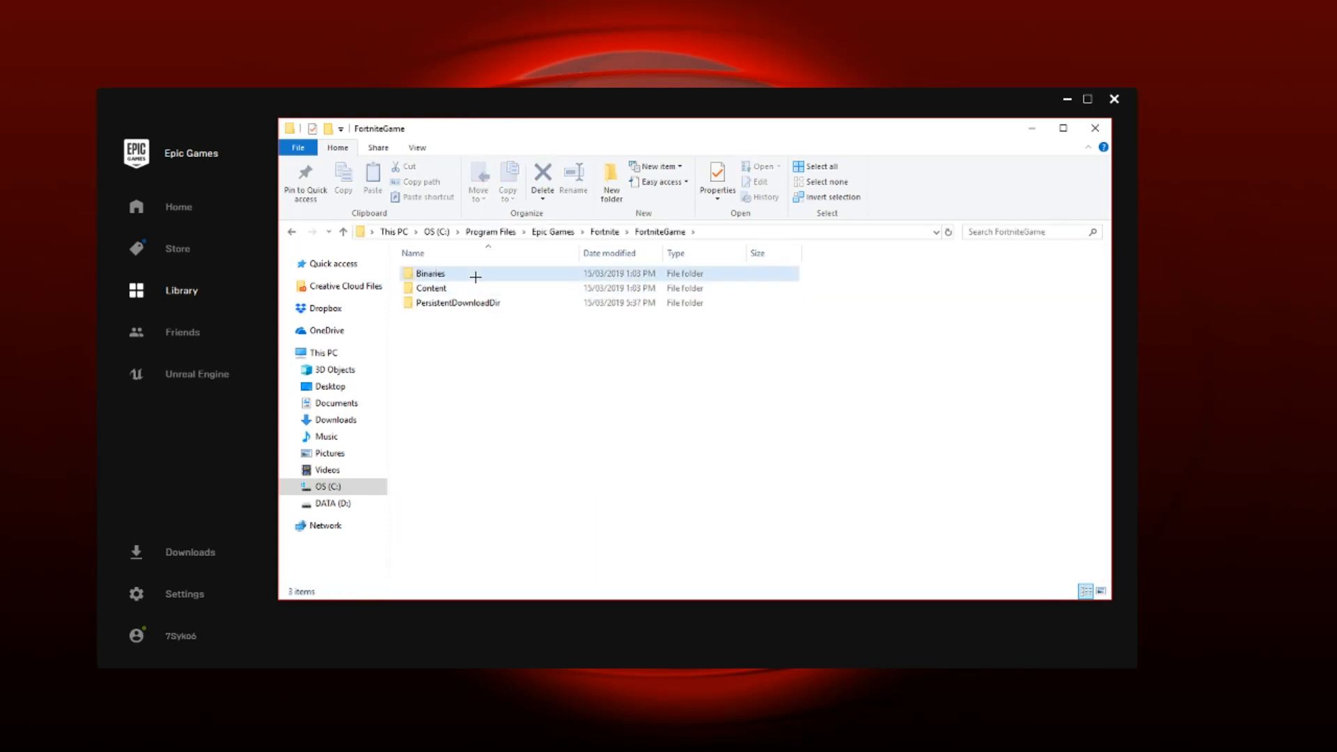
pyautogui.doubleClick(430, 273)
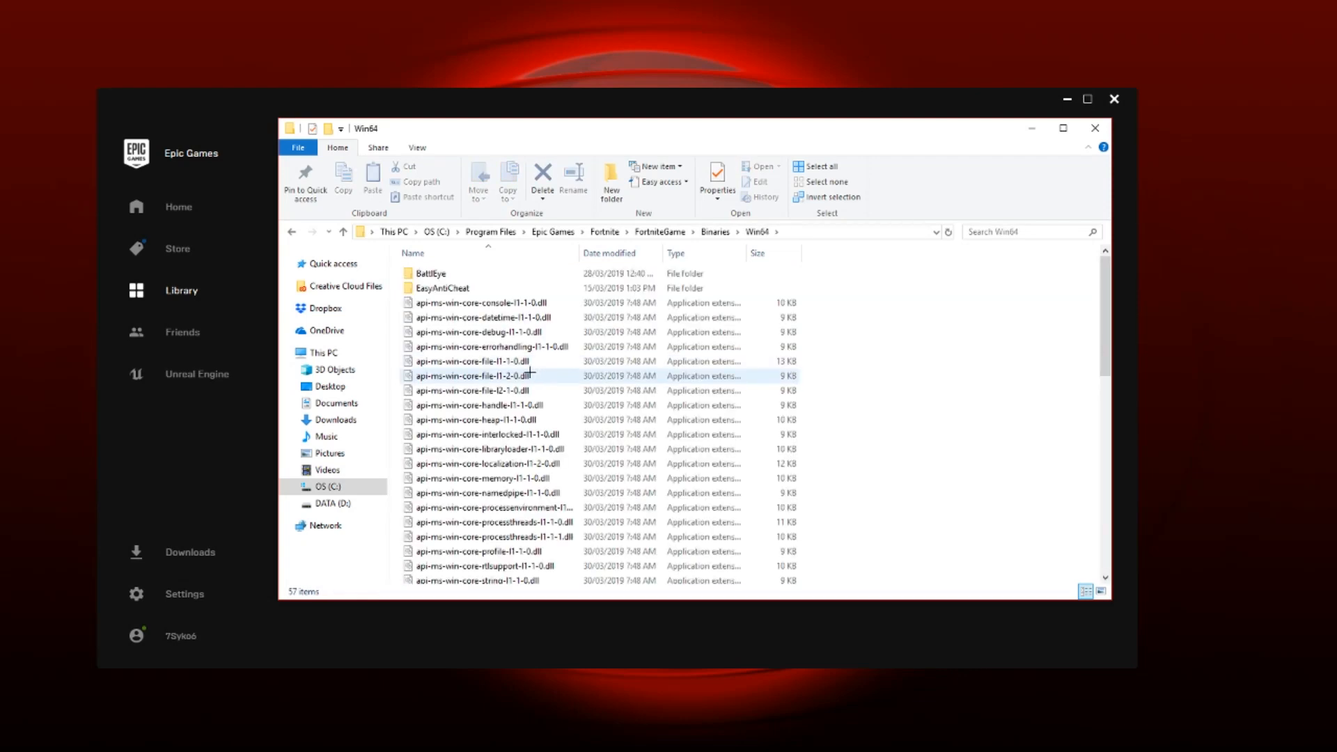
pyautogui.moveTo(473, 375)
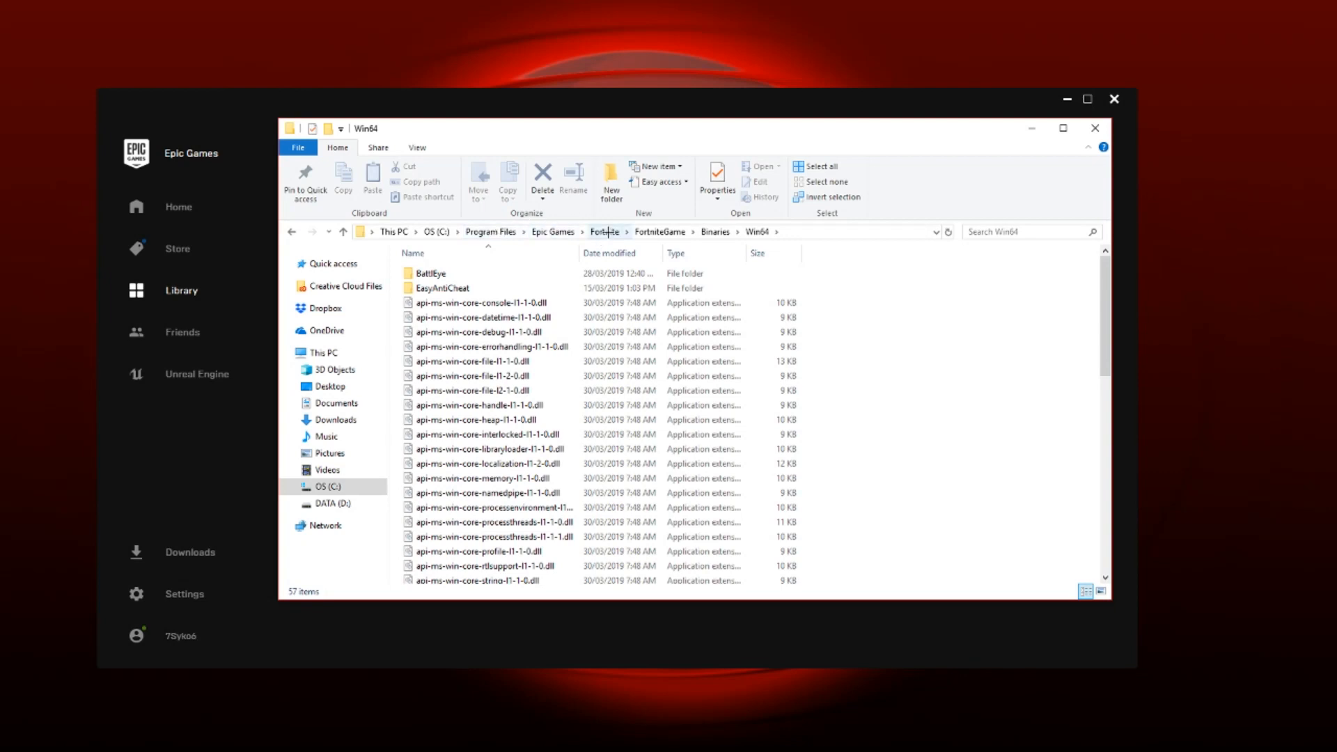
pyautogui.moveTo(539, 246)
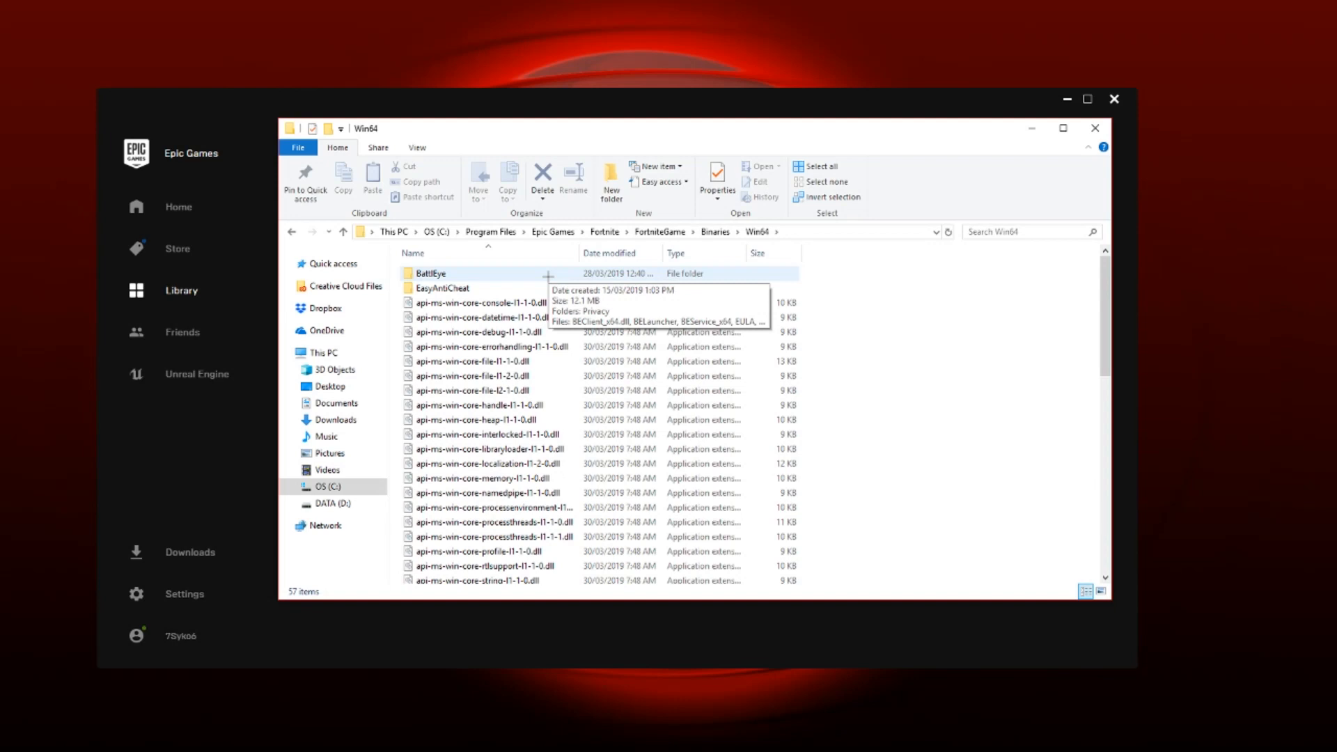
pyautogui.doubleClick(442, 287)
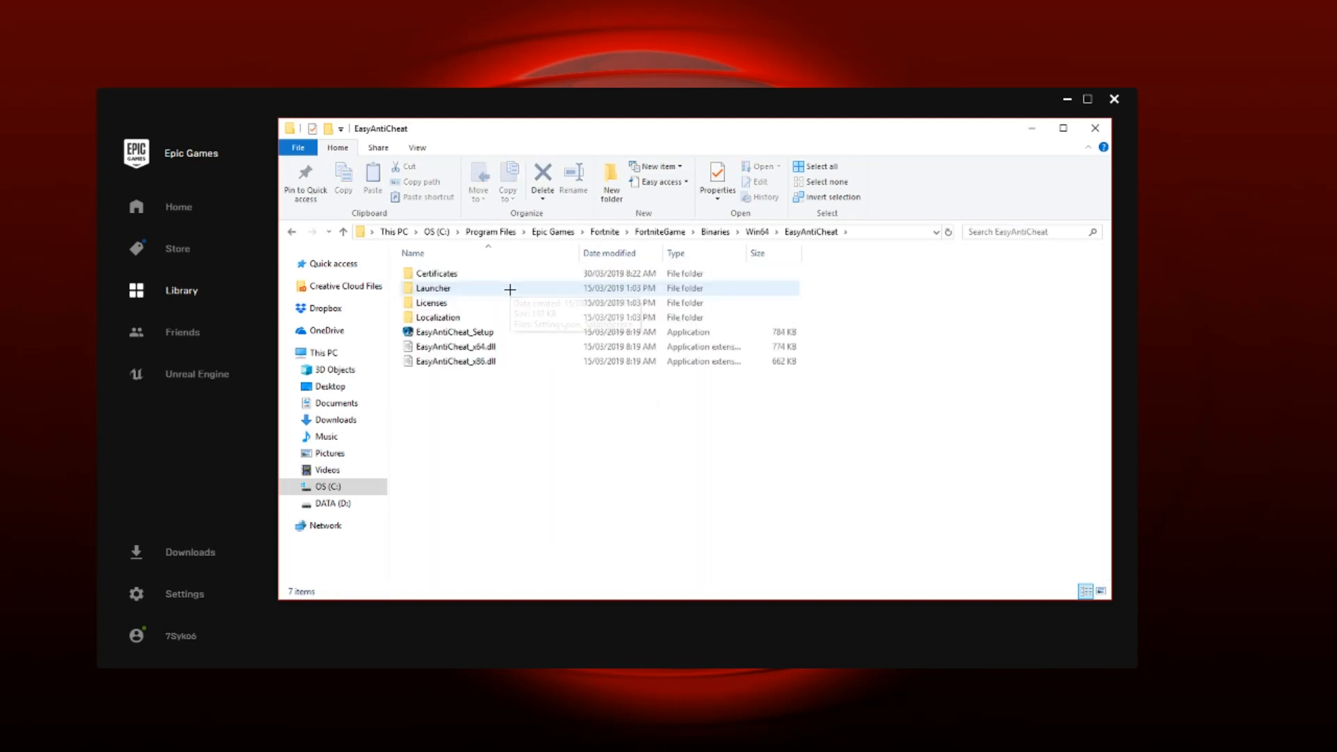
pyautogui.click(452, 332)
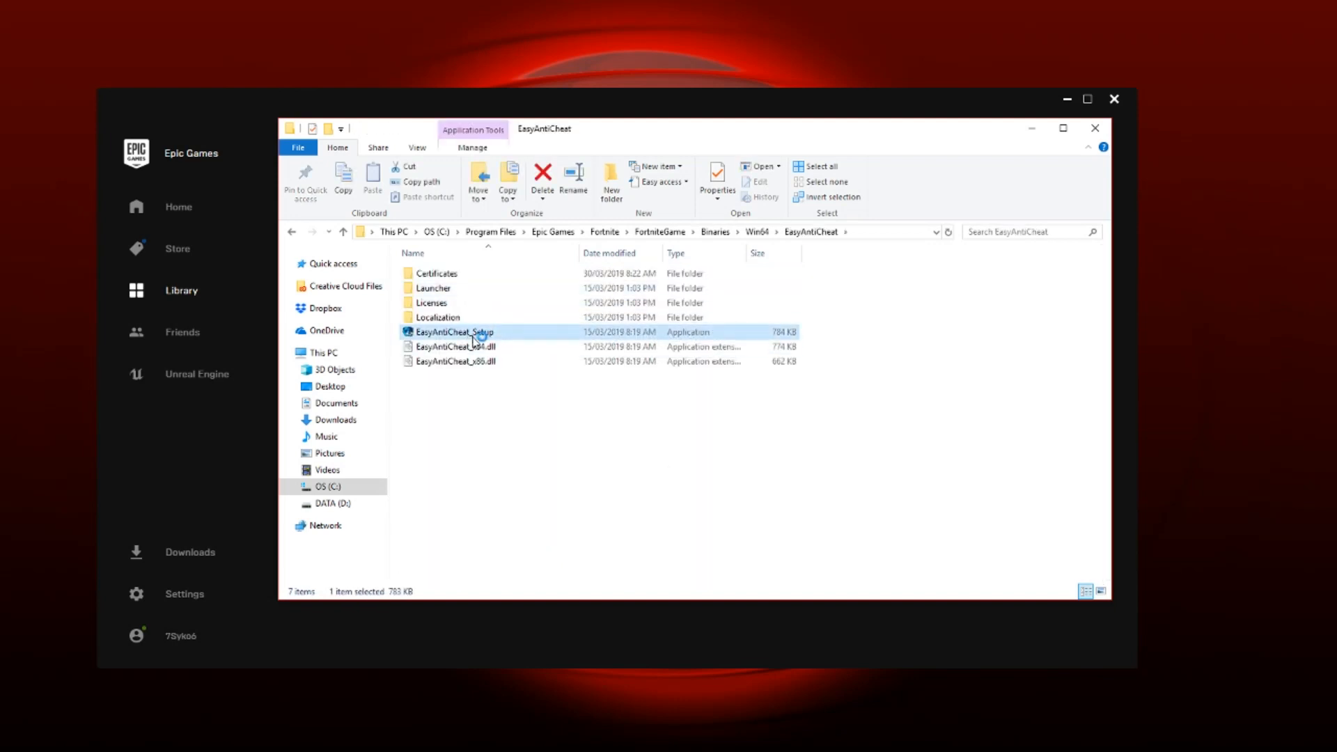
# - Run EasyAntiCheat_Setup, repair Fortnite's service, finish, and close Explorer
pyautogui.doubleClick(453, 331)
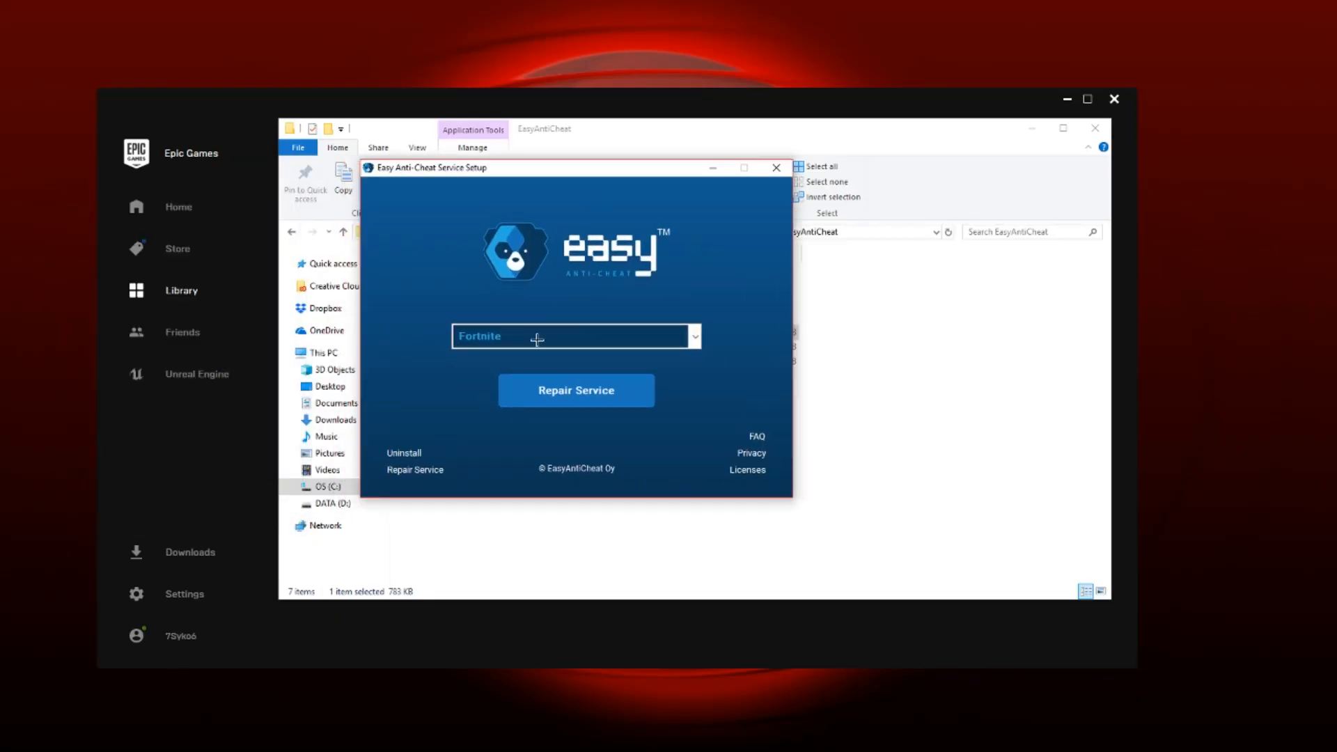
pyautogui.moveTo(626, 305)
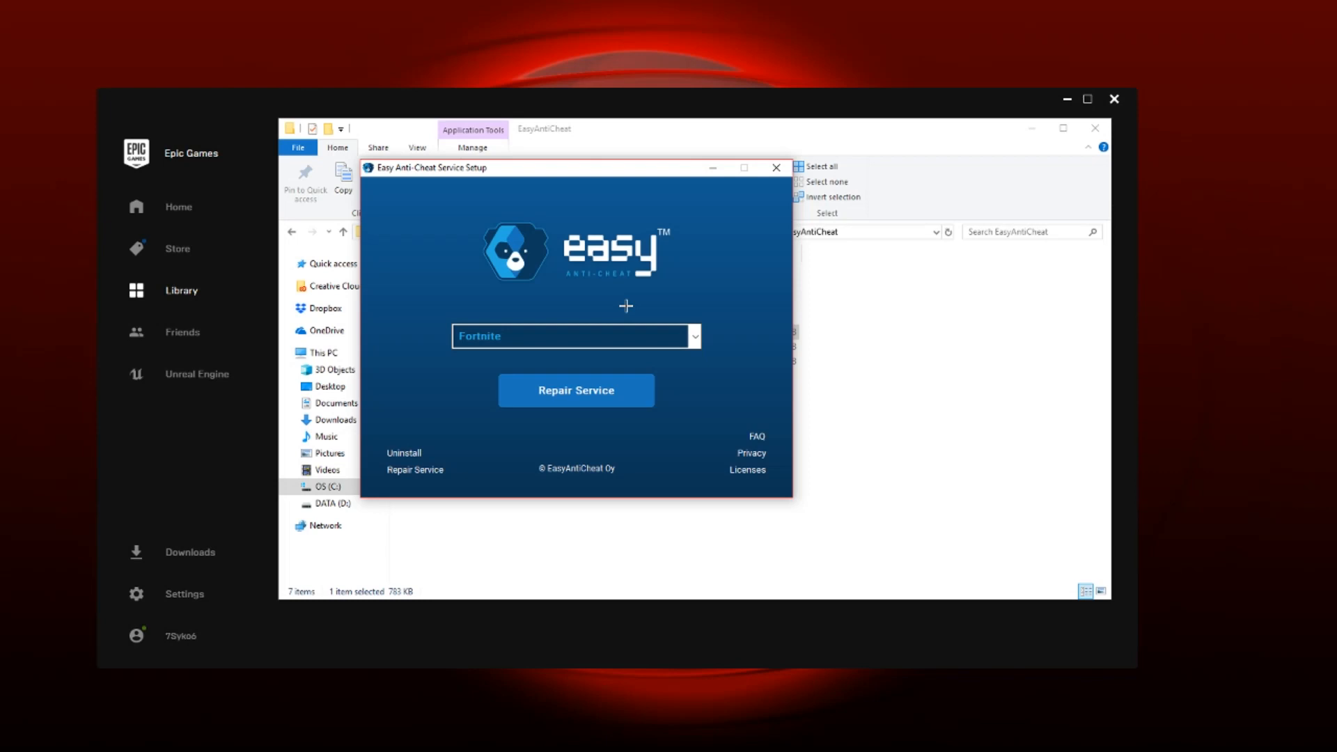
pyautogui.click(576, 390)
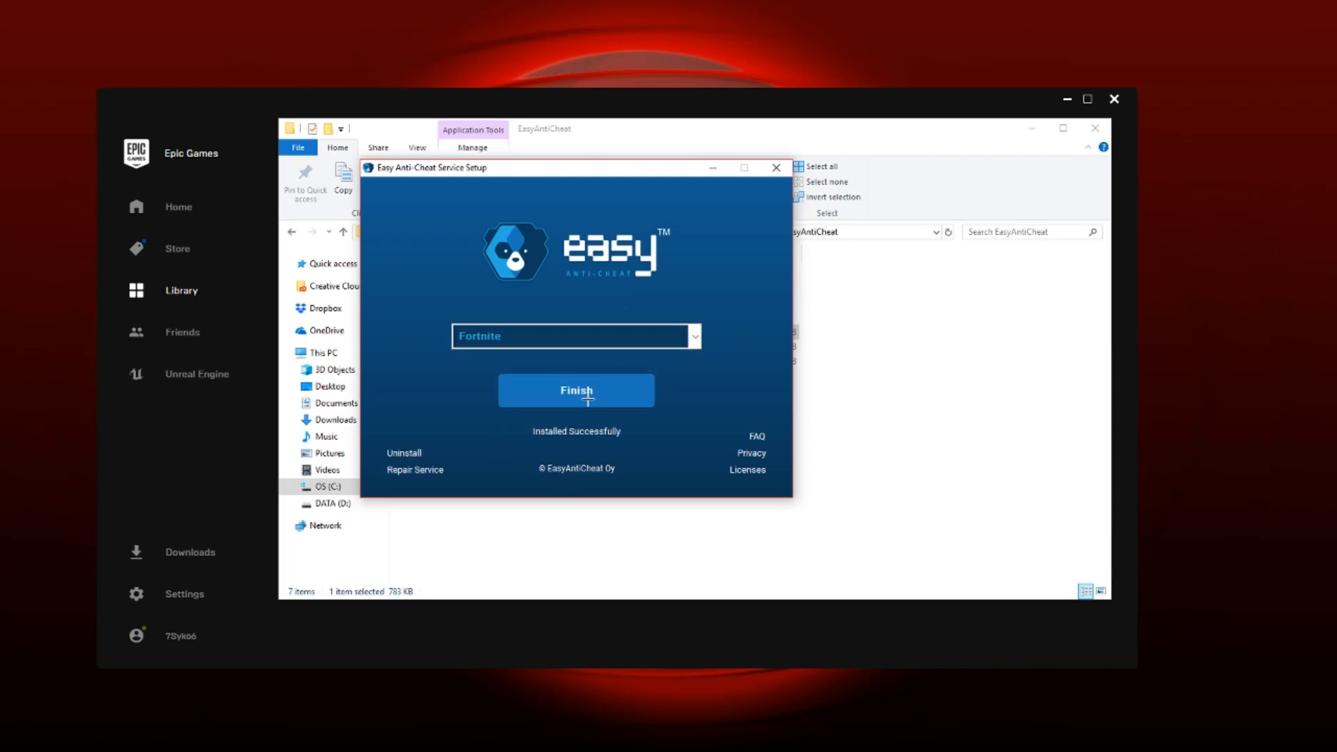
pyautogui.click(575, 389)
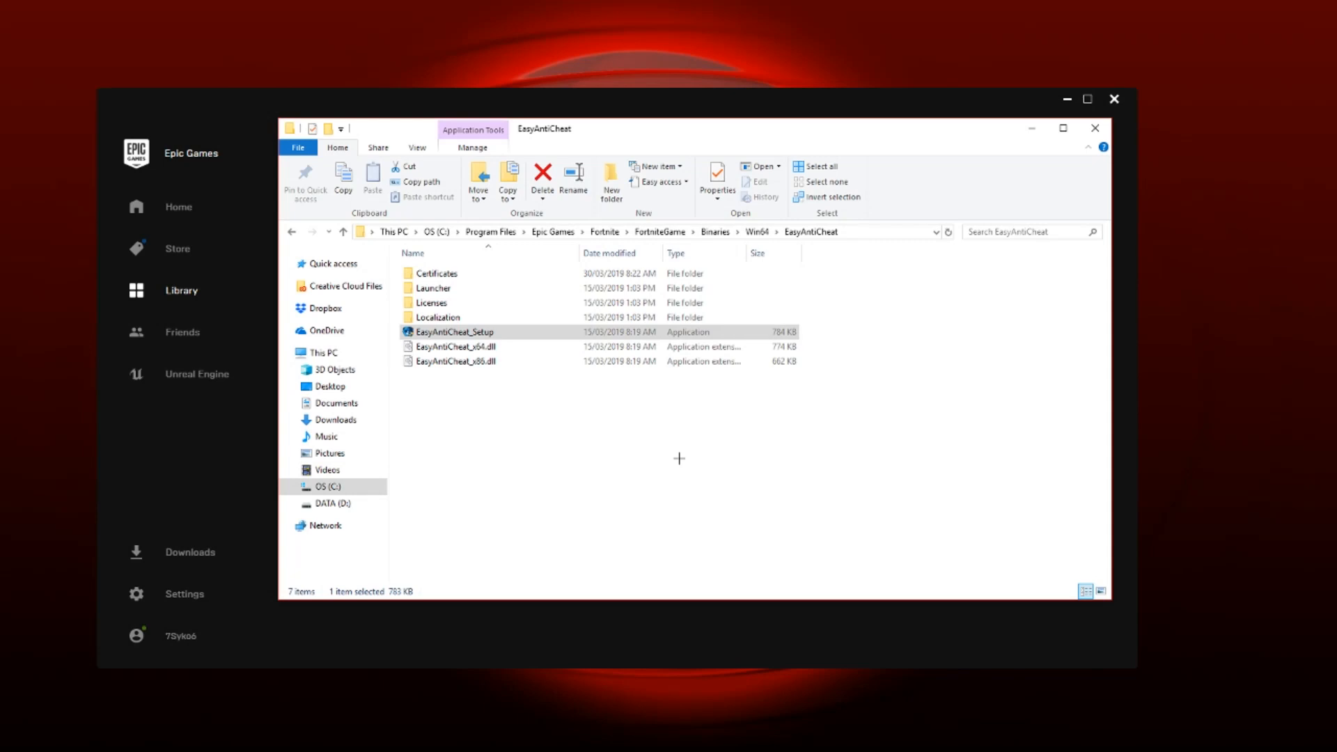
pyautogui.click(1095, 128)
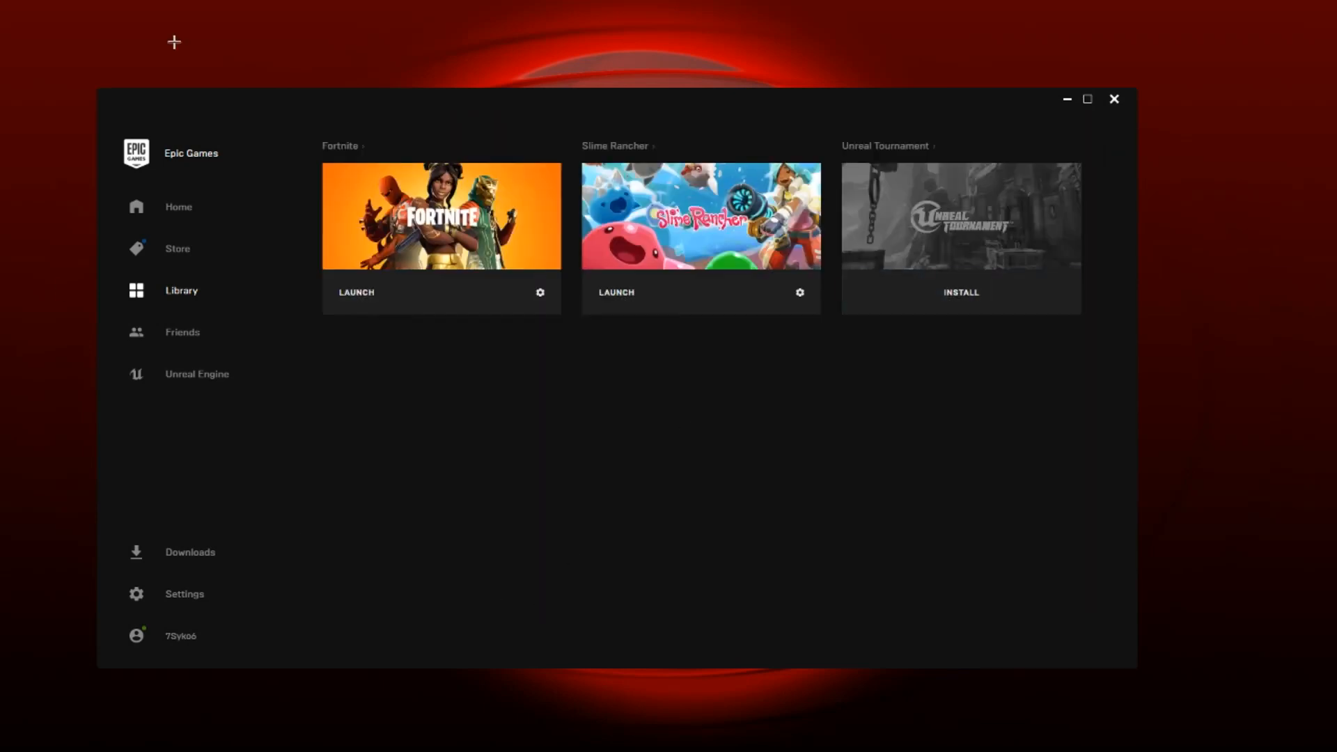
pyautogui.moveTo(362, 292)
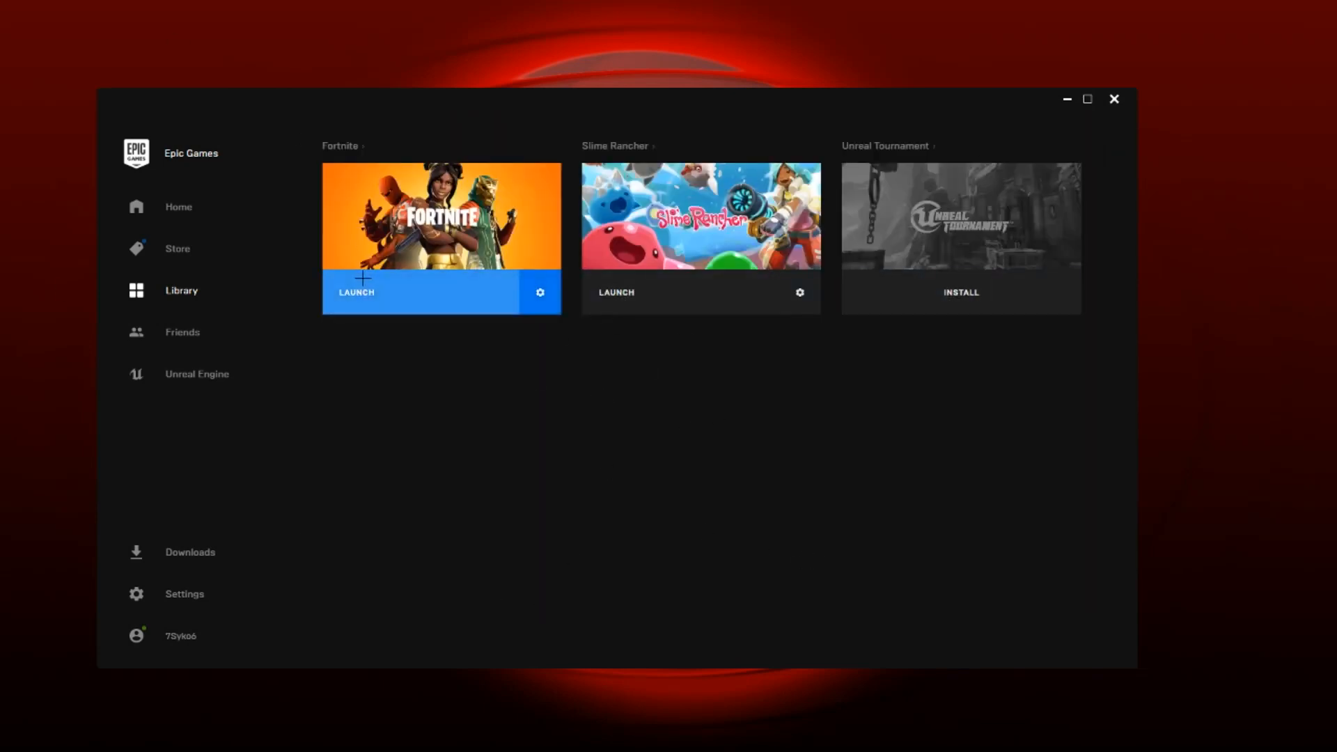
pyautogui.moveTo(482, 476)
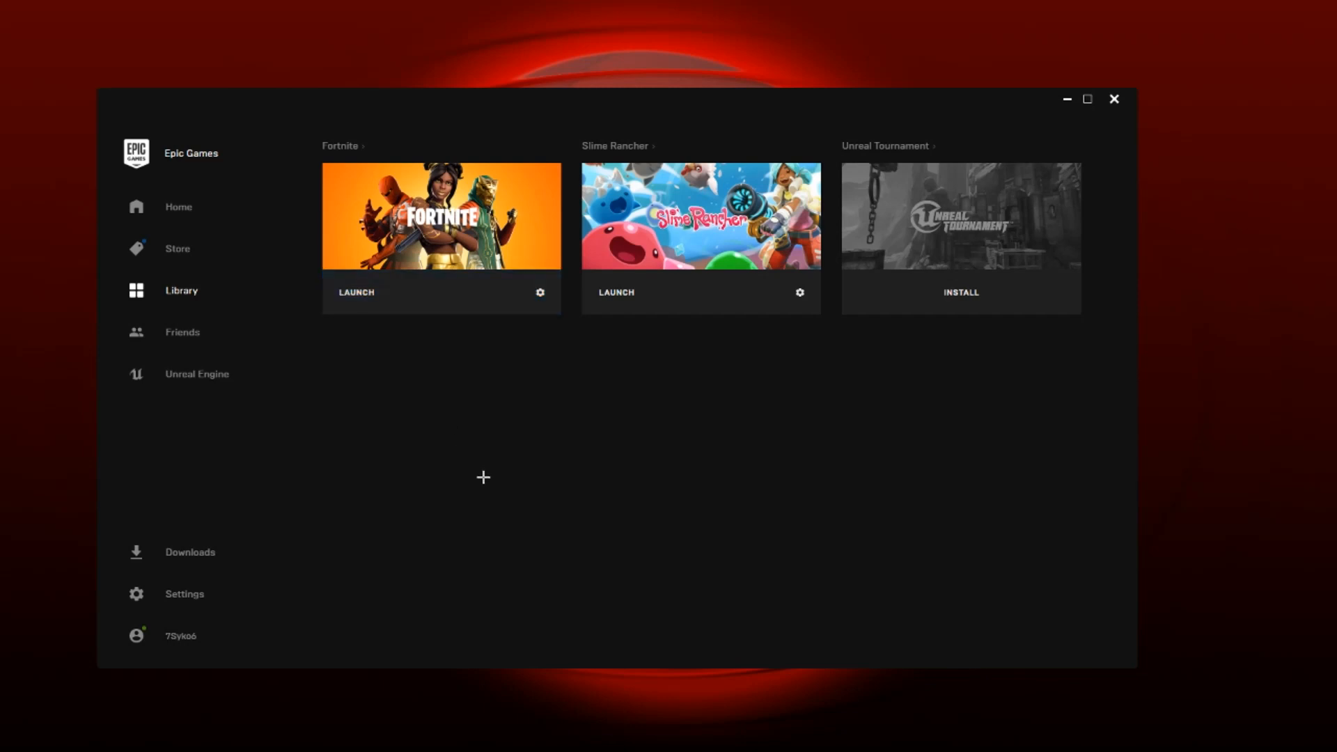
pyautogui.moveTo(482, 476)
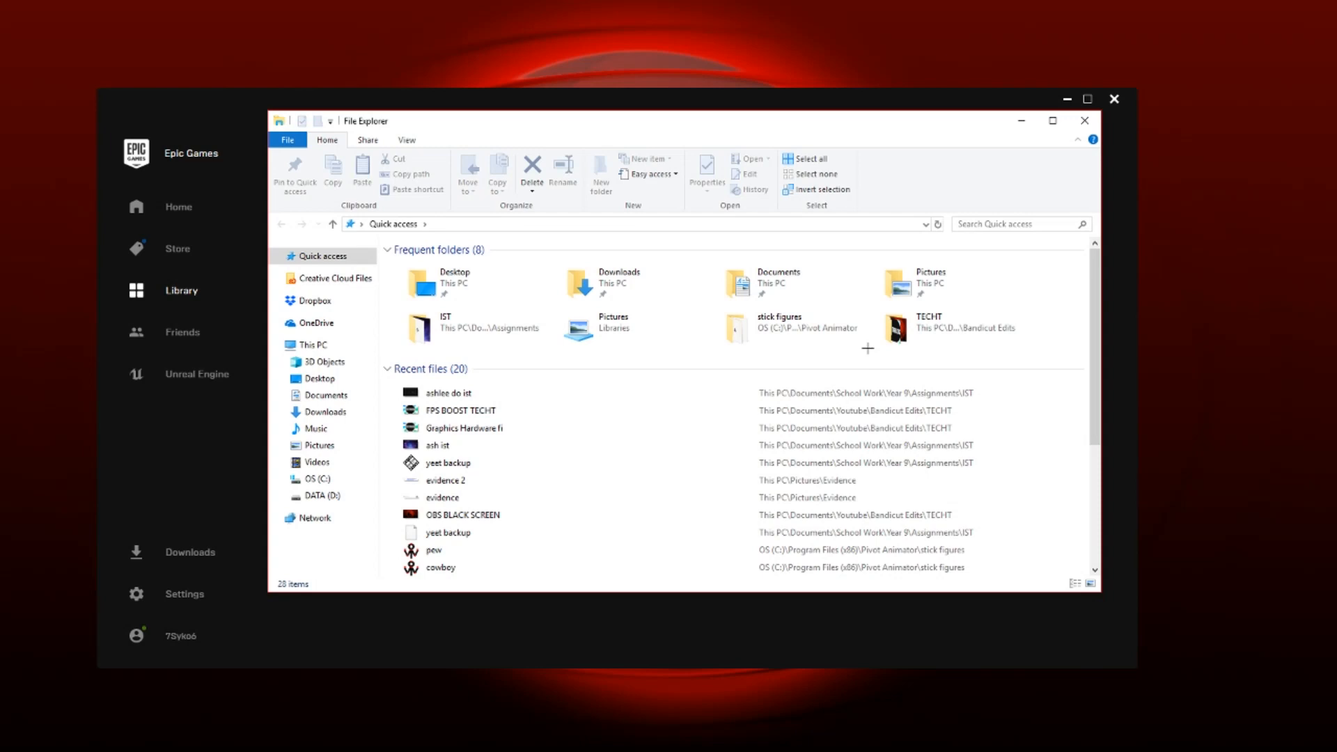
# - Browse from the C drive through Program Files to Fortnite's FortniteGame folder
pyautogui.click(318, 478)
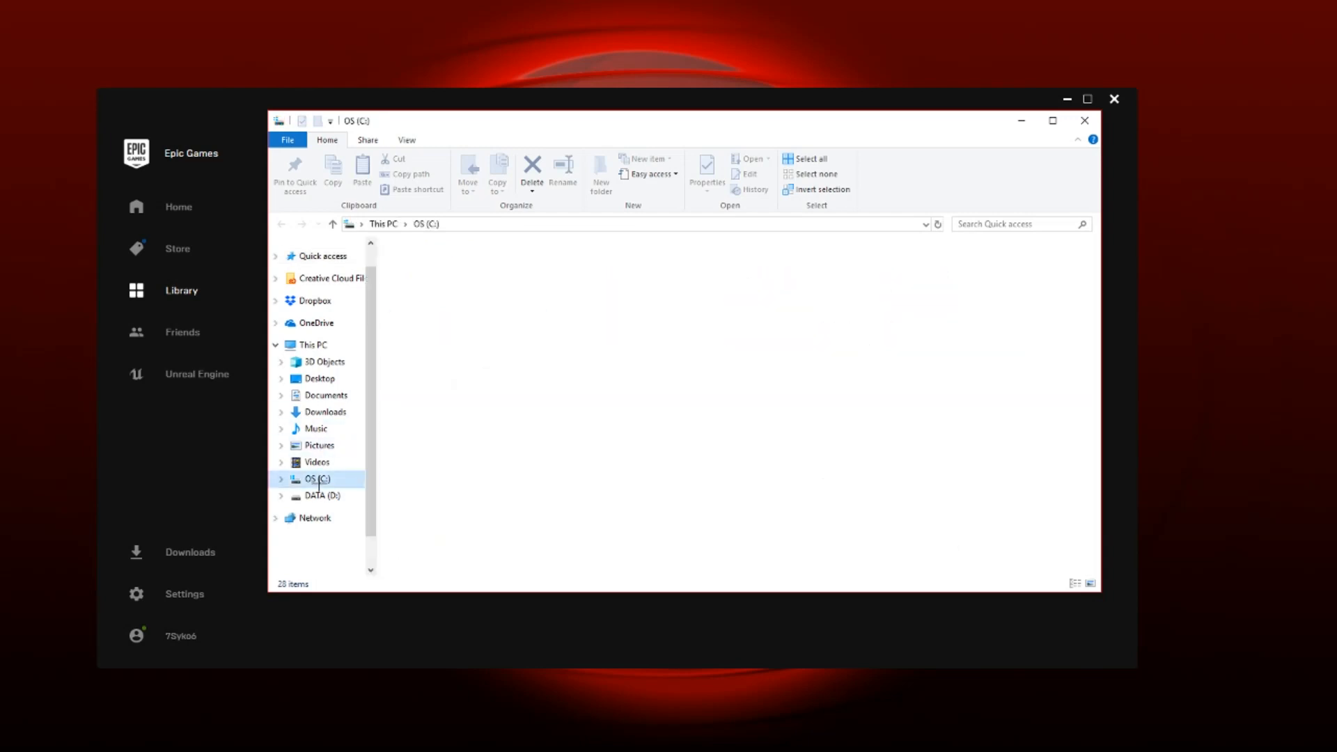
pyautogui.doubleClick(337, 485)
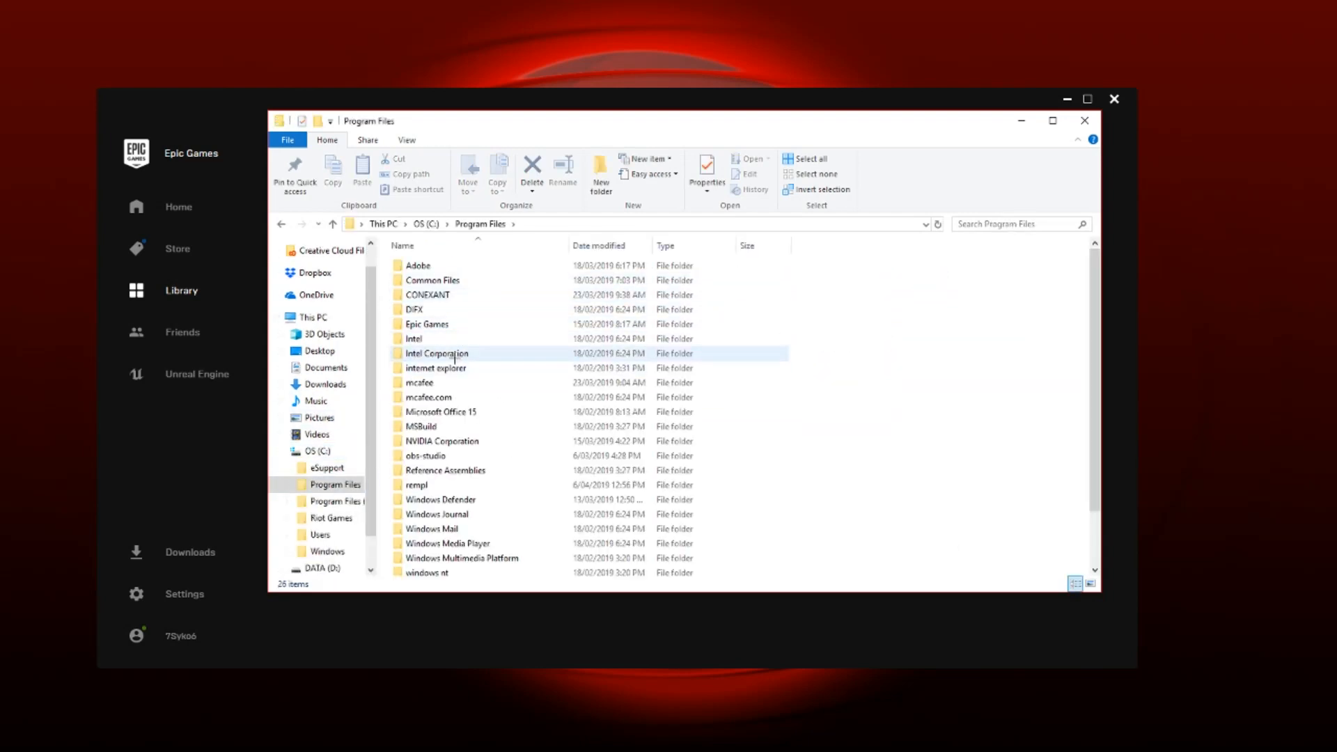
pyautogui.doubleClick(426, 323)
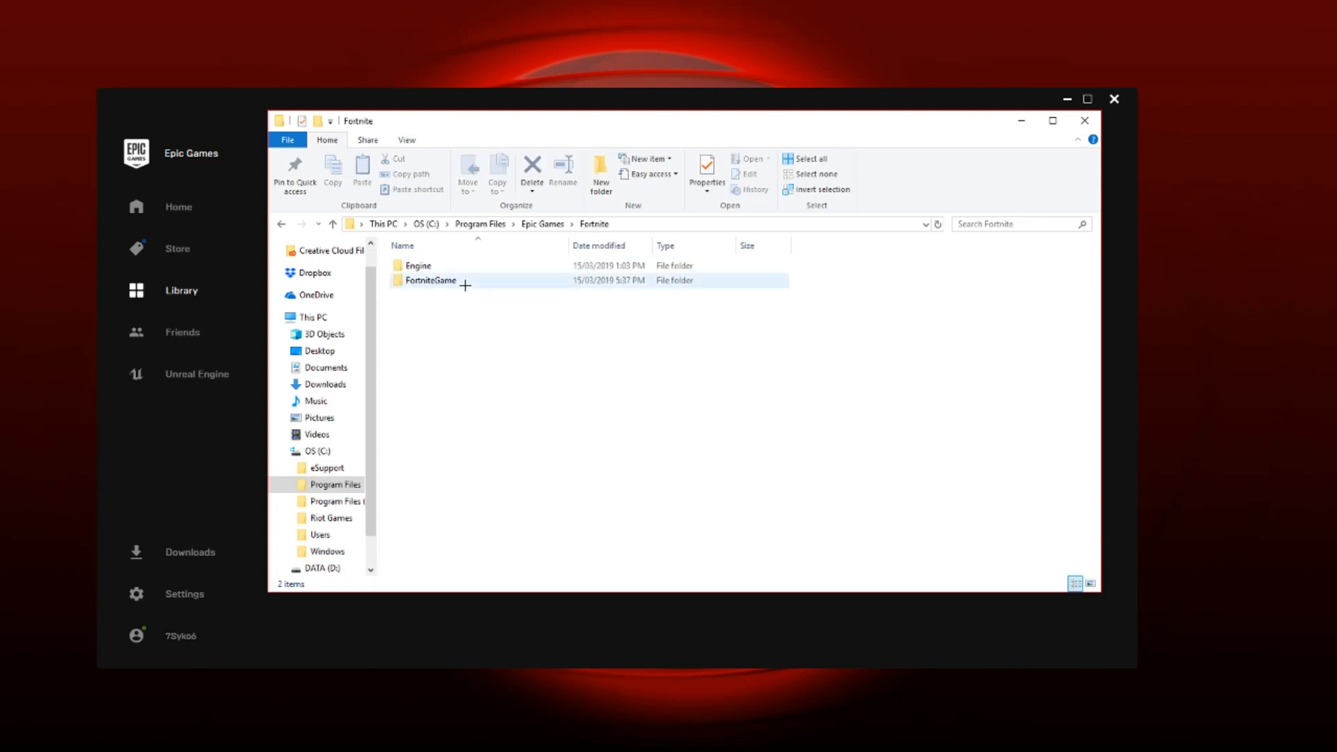
pyautogui.doubleClick(433, 280)
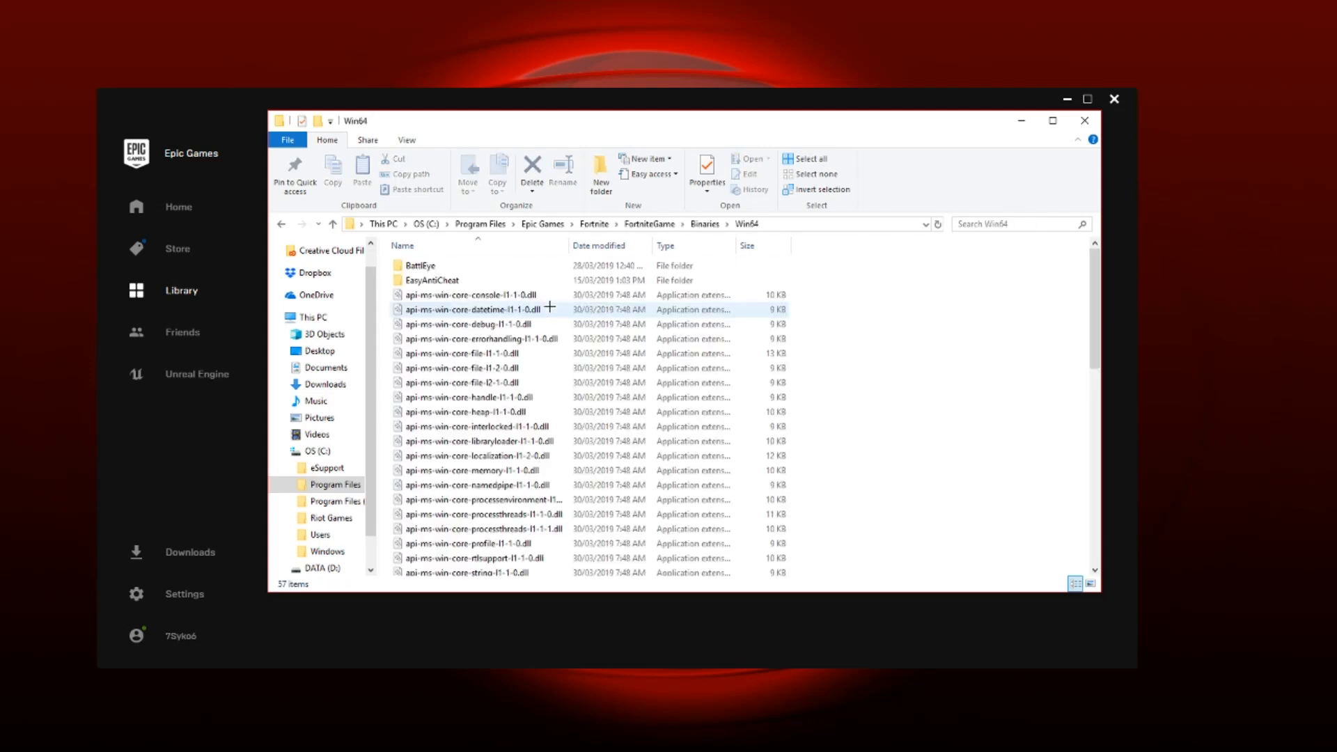
pyautogui.scroll(-3)
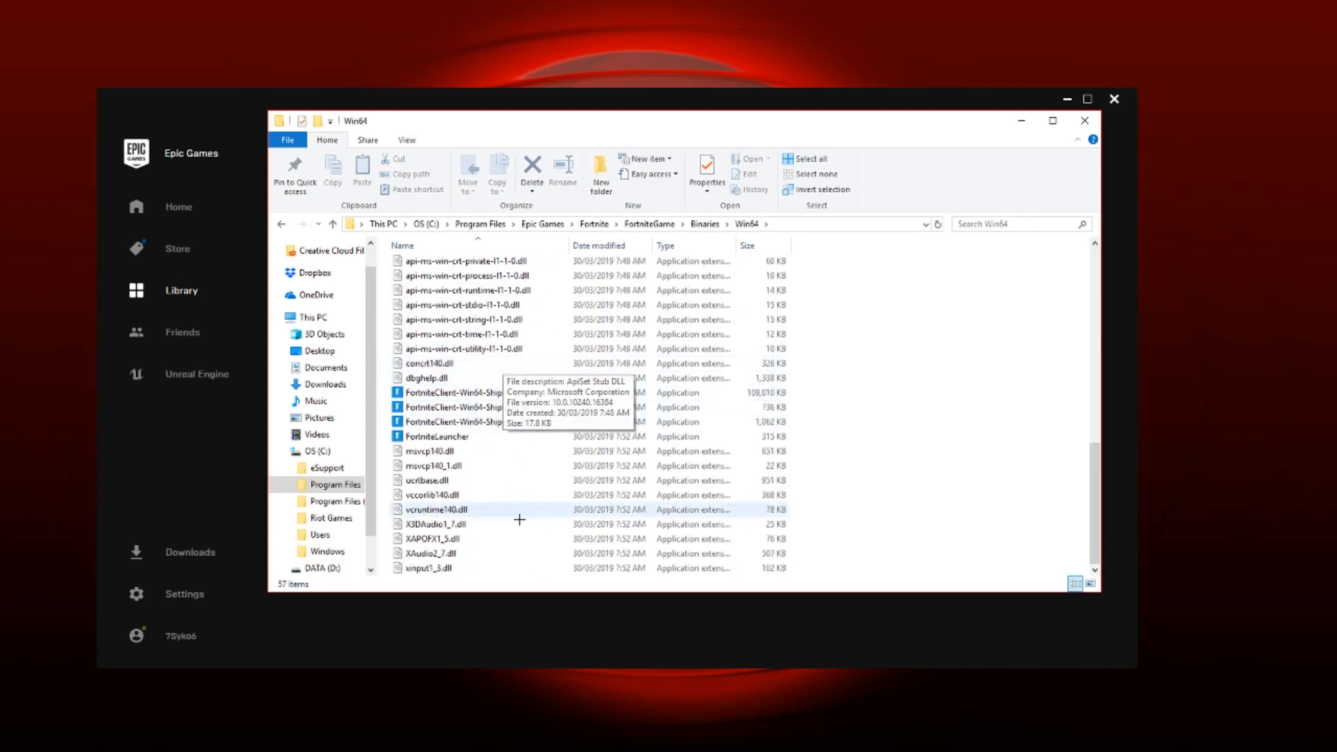
# - Open FortniteLauncher's Properties on the Compatibility tab
pyautogui.rightClick(435, 436)
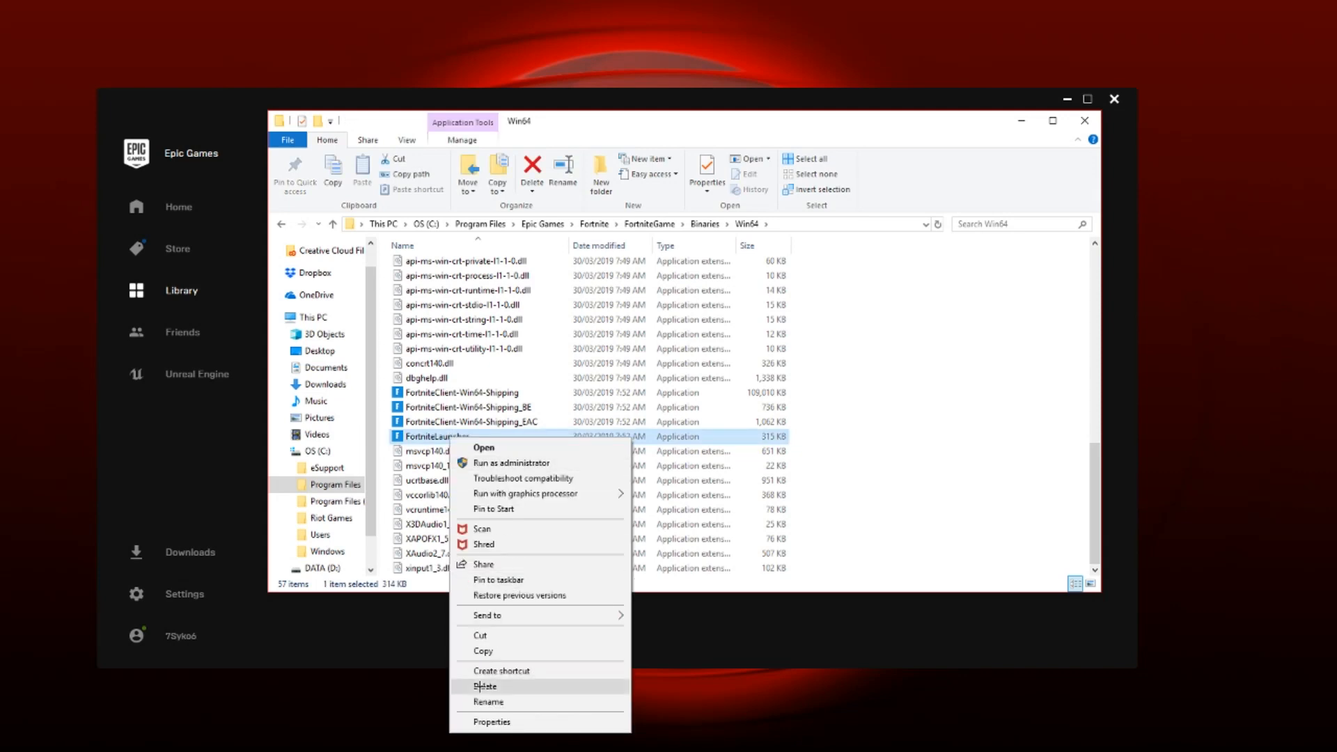
pyautogui.click(492, 721)
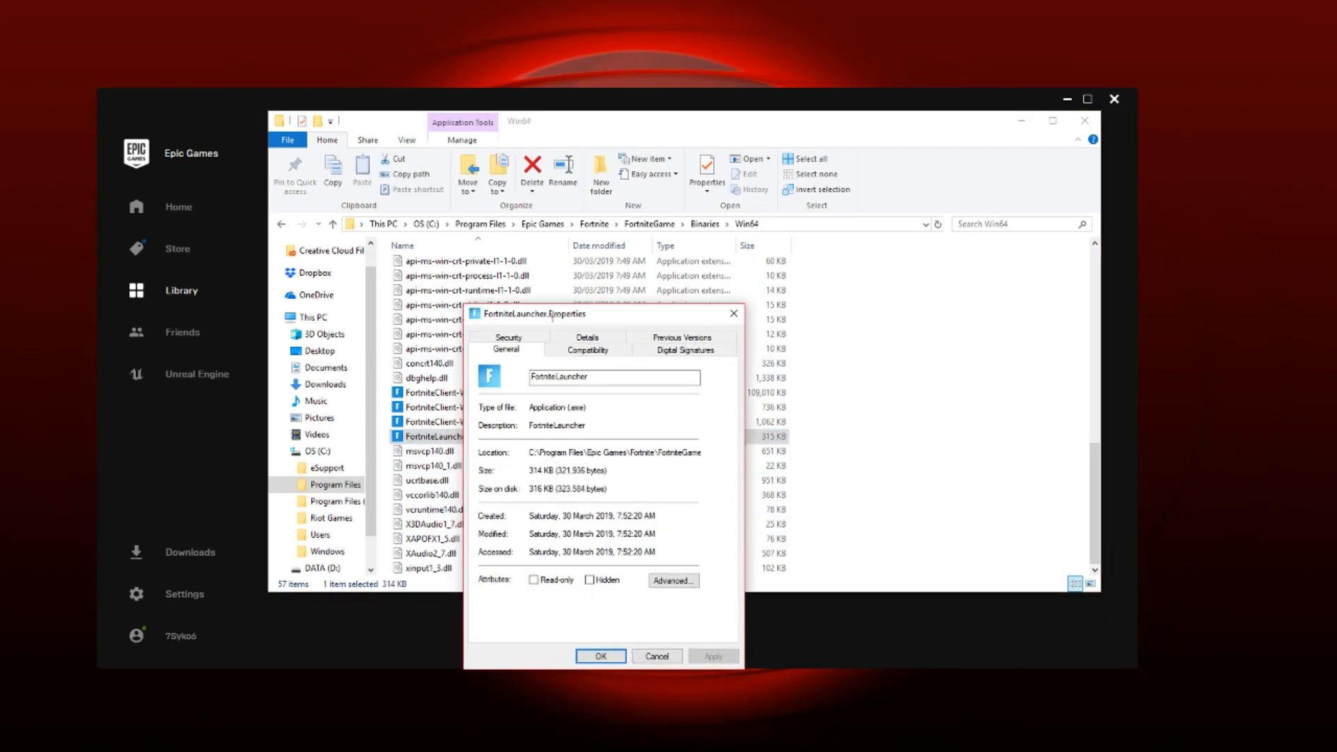
pyautogui.click(586, 349)
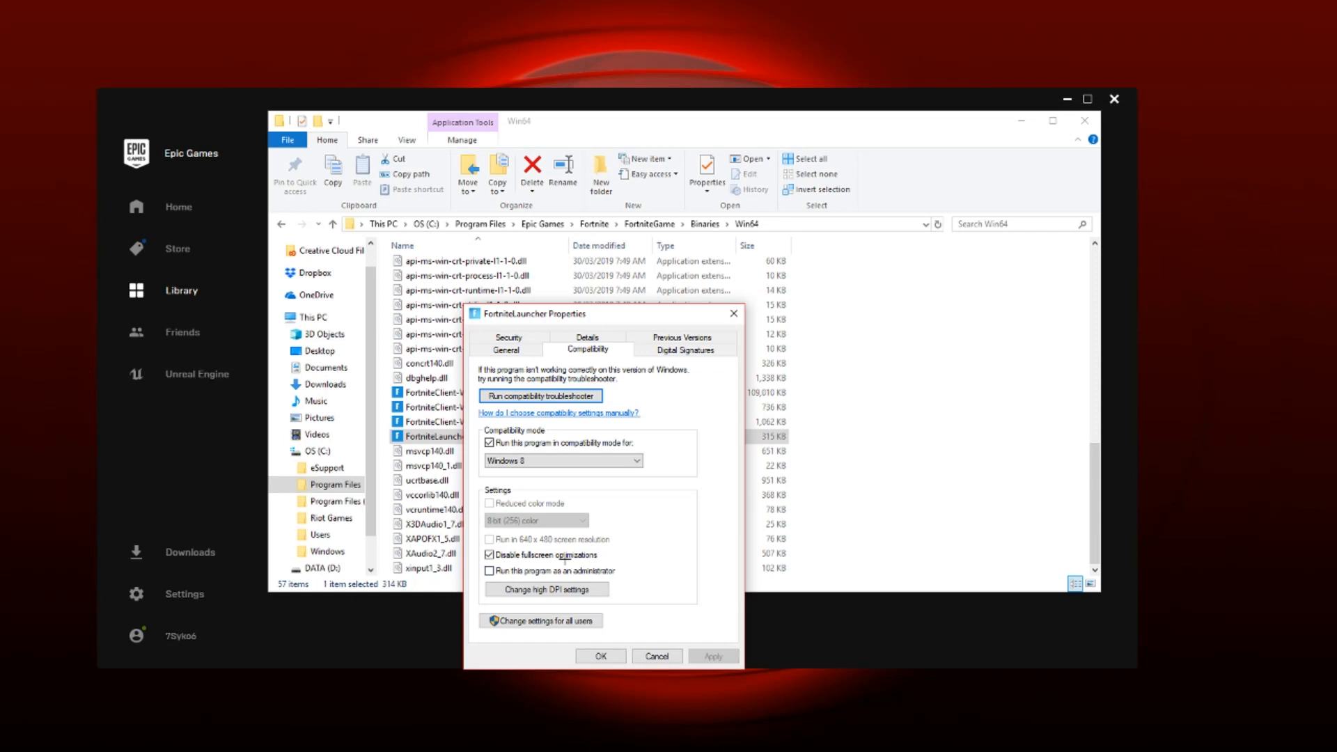
pyautogui.moveTo(570, 584)
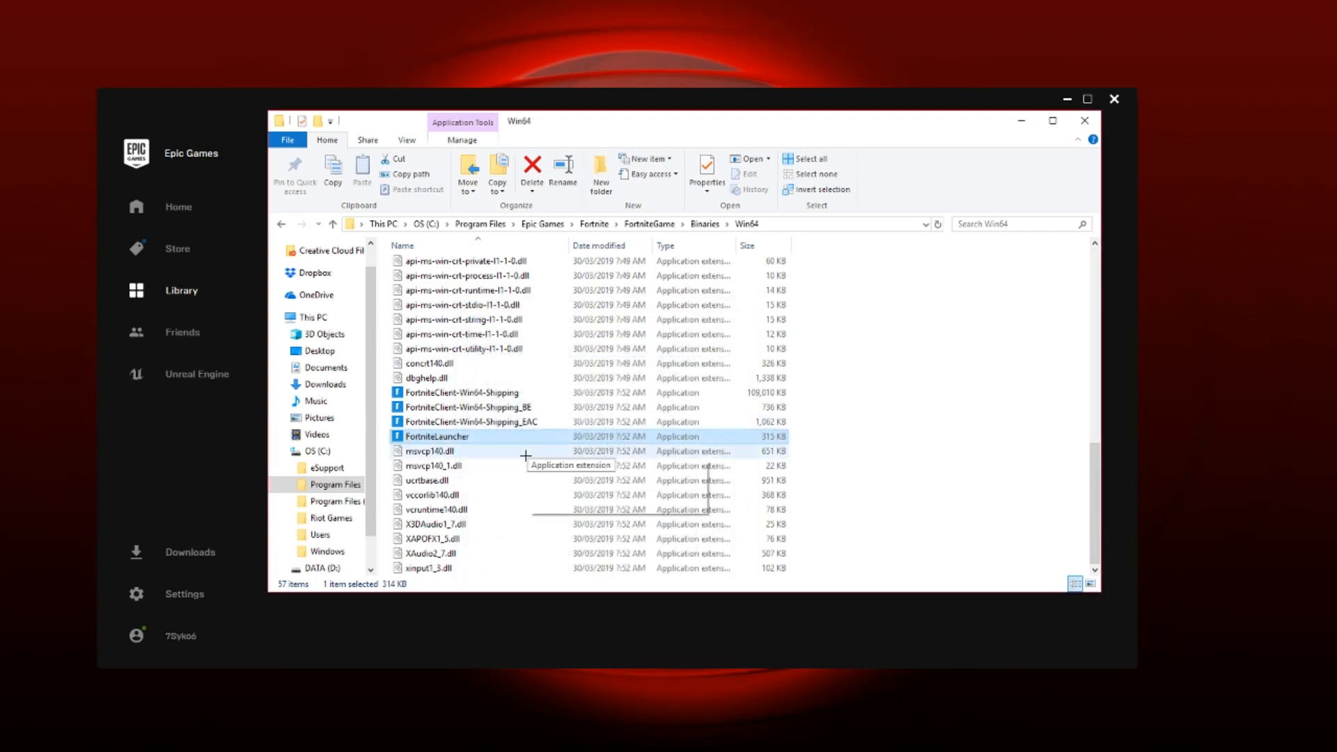
# - Run Troubleshoot compatibility on FortniteLauncher and try the recommended settings
pyautogui.rightClick(437, 435)
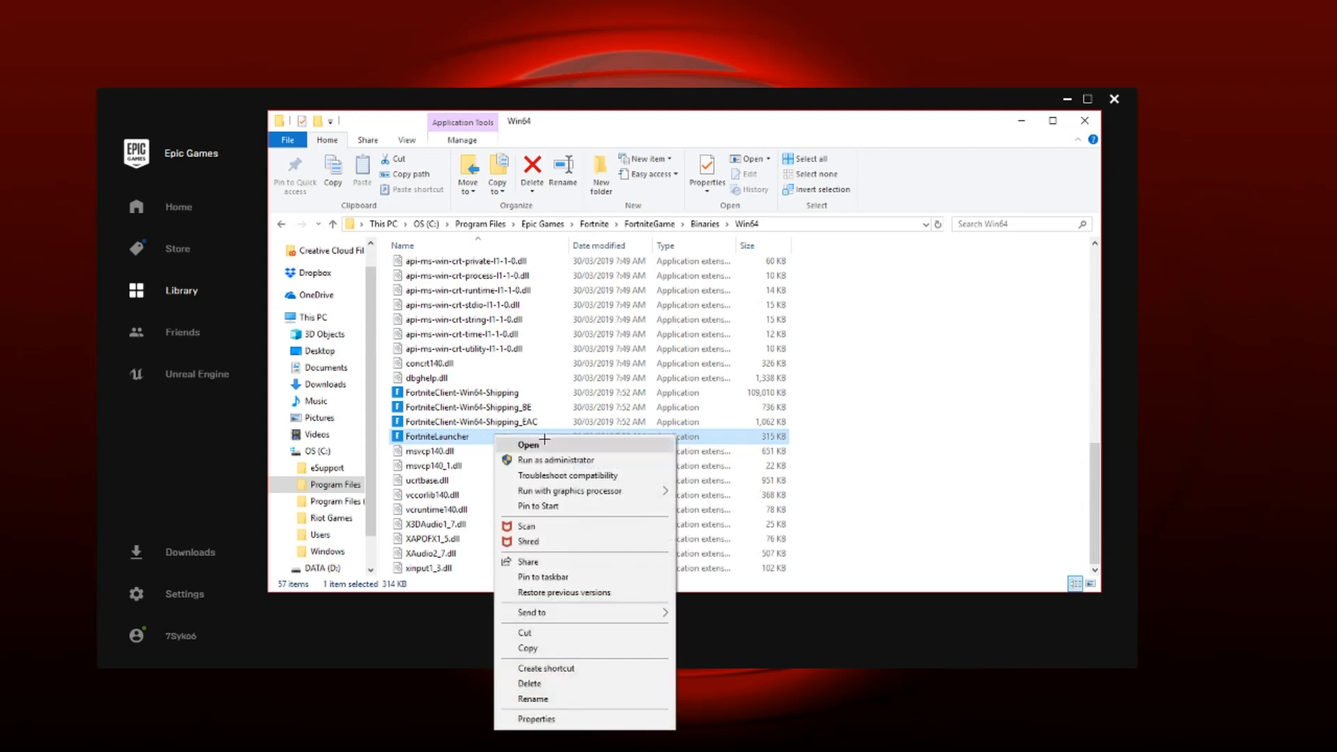
pyautogui.moveTo(566, 475)
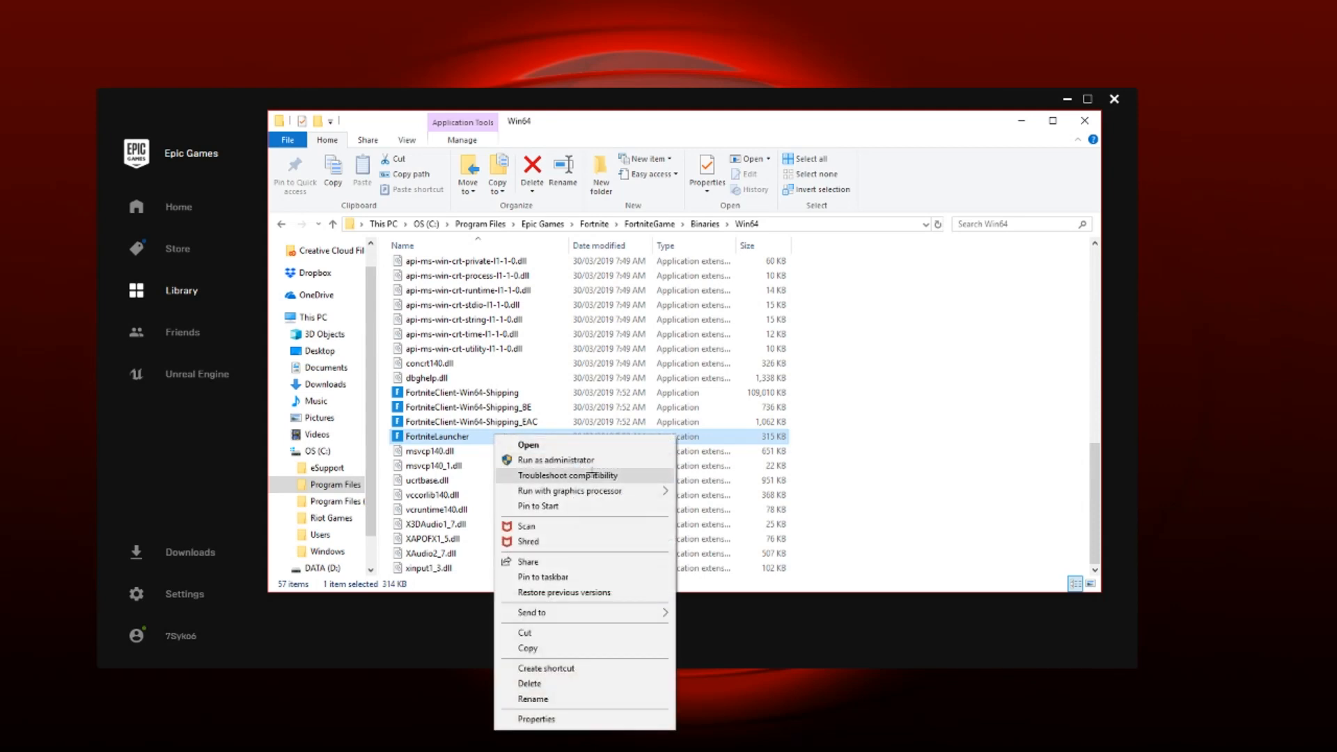
pyautogui.press('Escape')
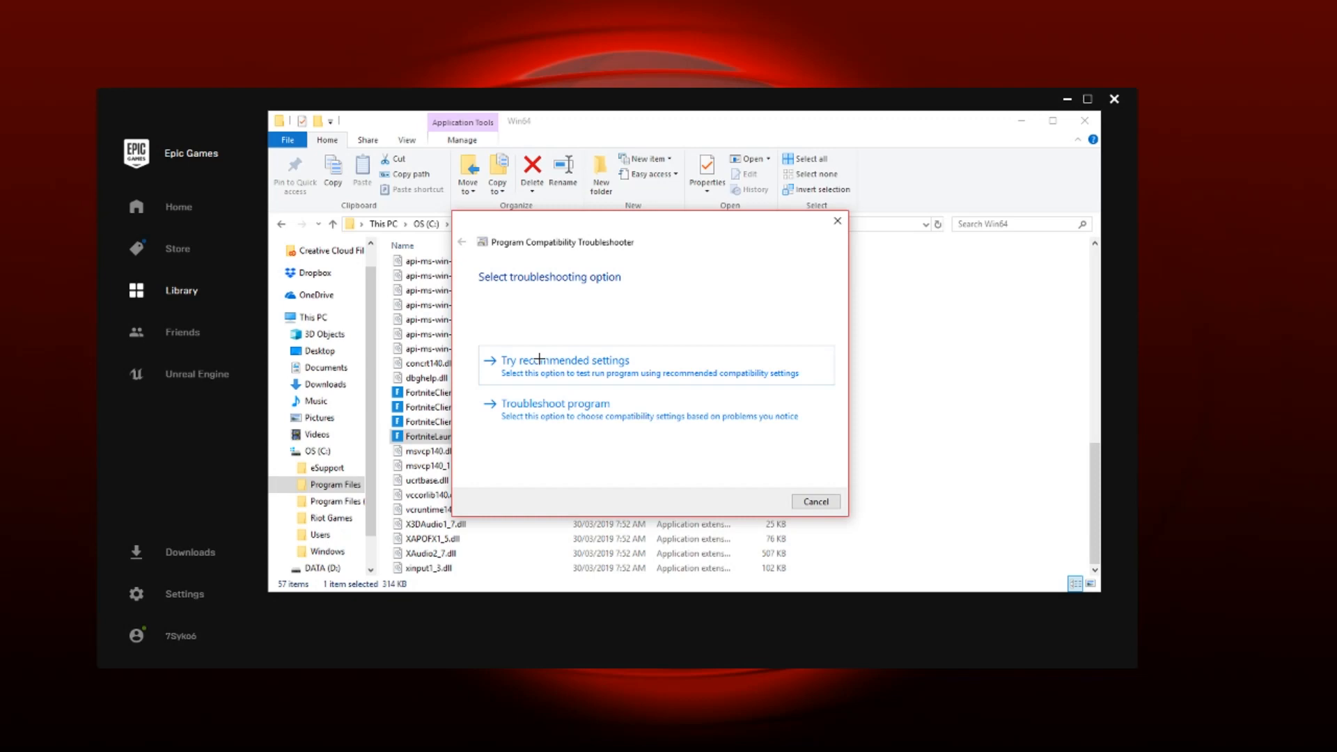
pyautogui.click(565, 359)
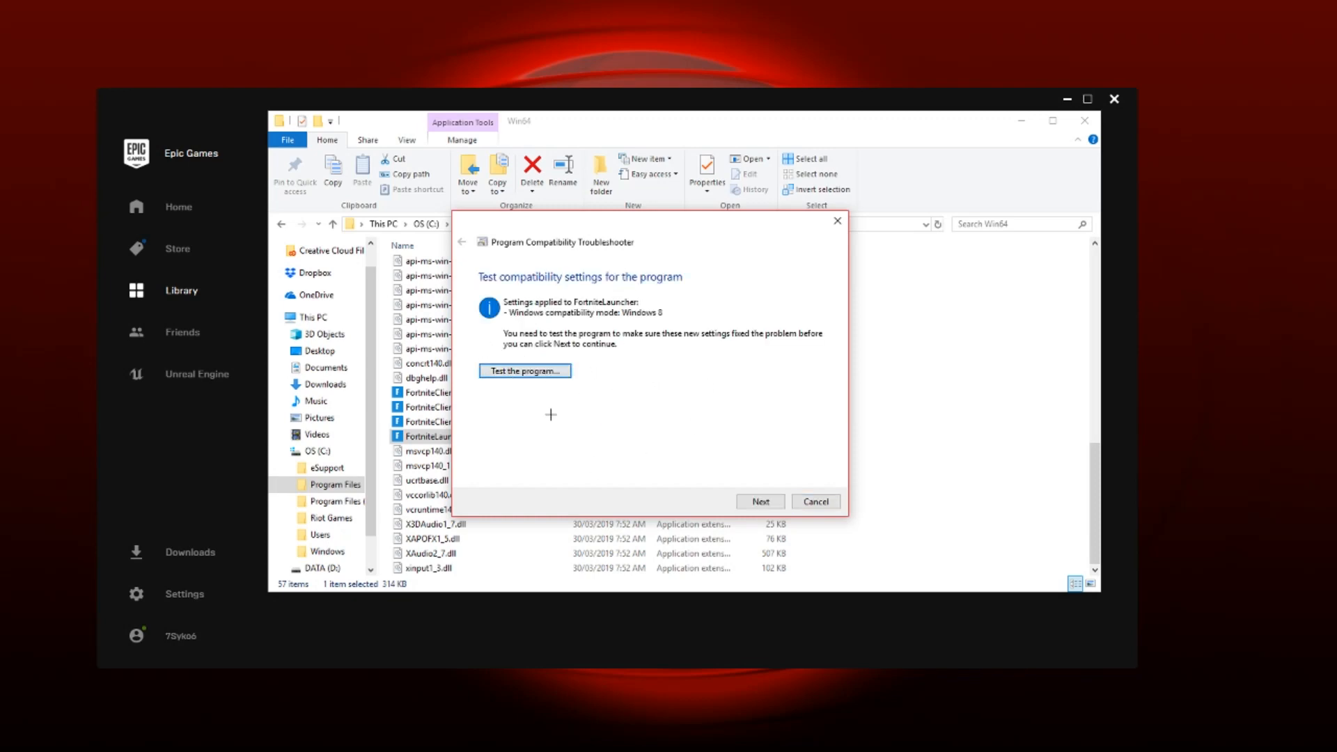
pyautogui.moveTo(577, 449)
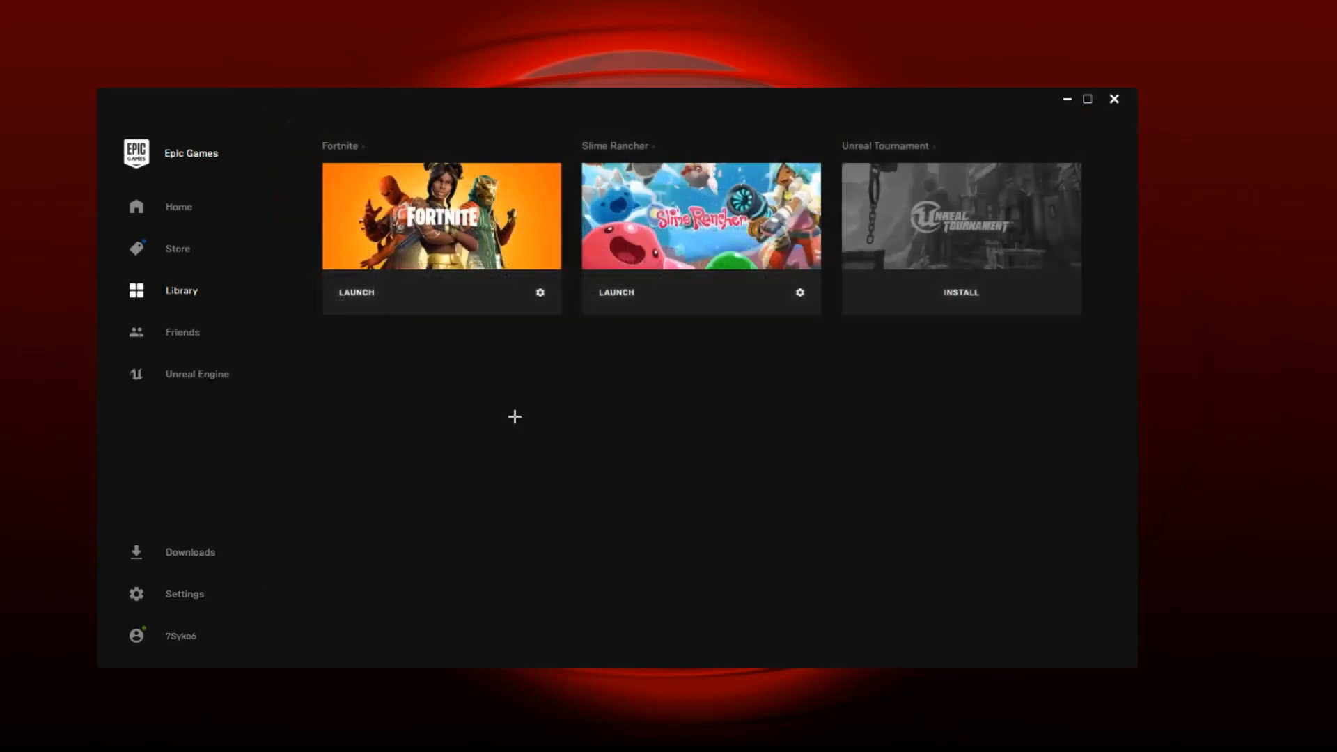
pyautogui.moveTo(485, 478)
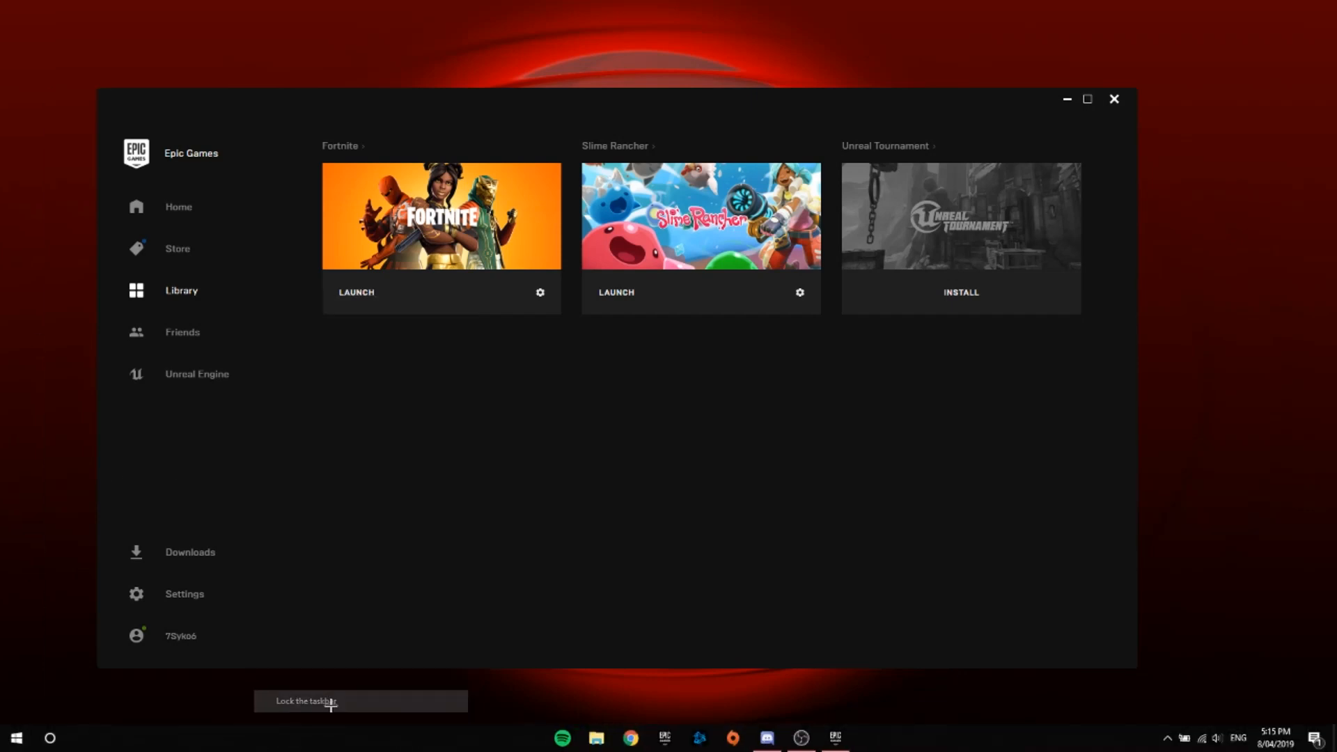
# - Search %appdata% from Start and open AppData's Local folder
pyautogui.click(49, 737)
pyautogui.write('%')
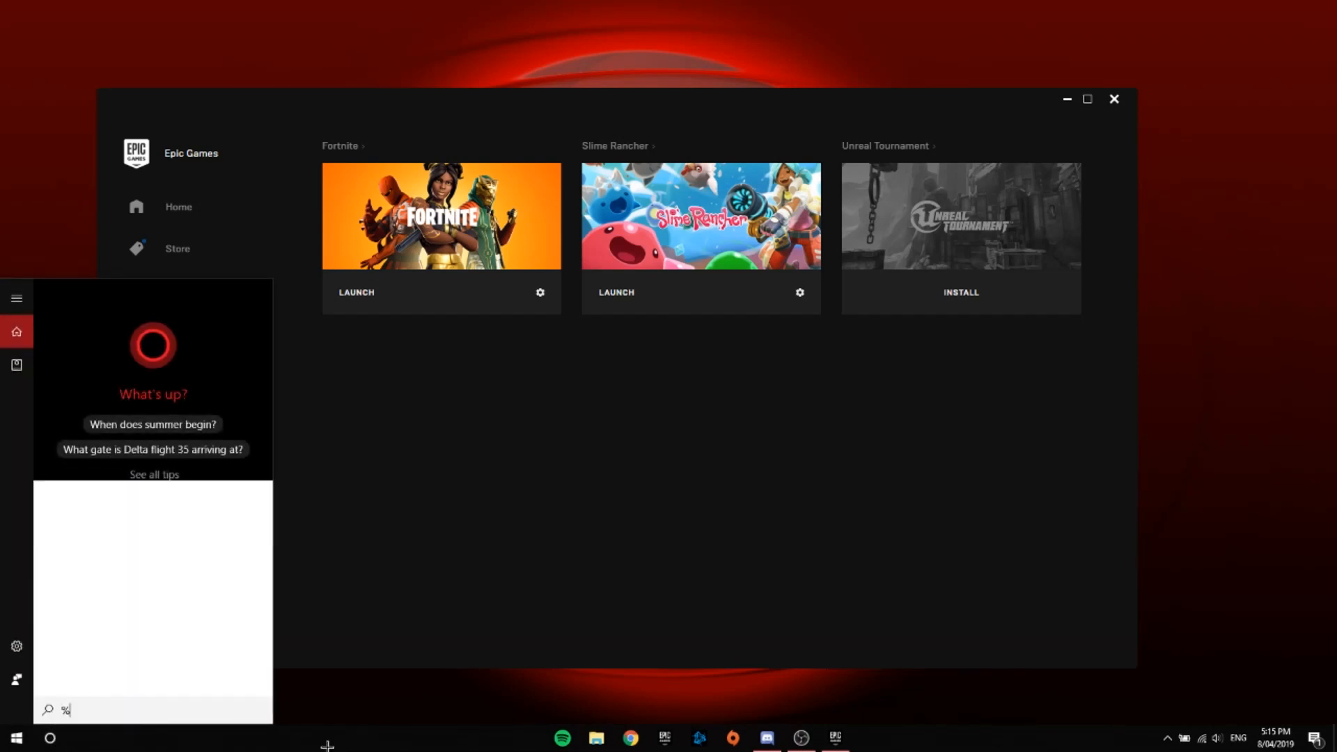
pyautogui.write('appdata')
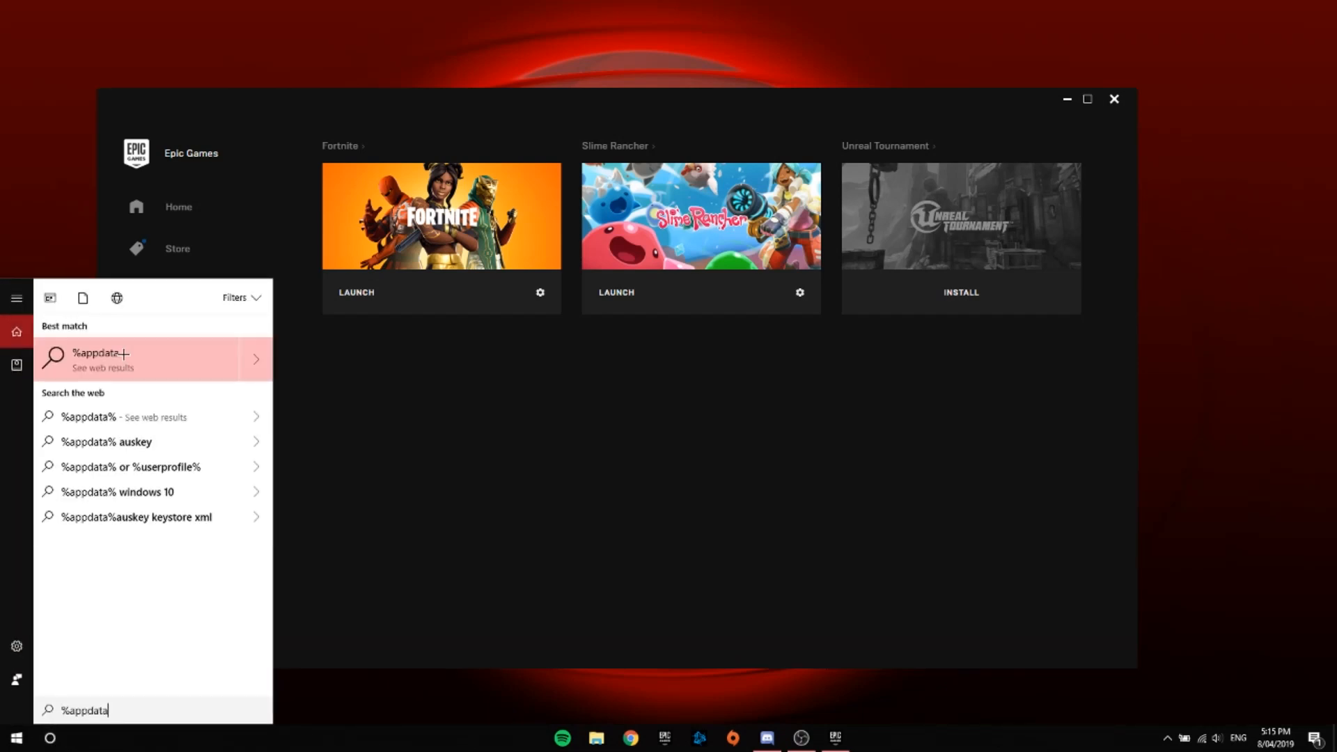
pyautogui.write('%')
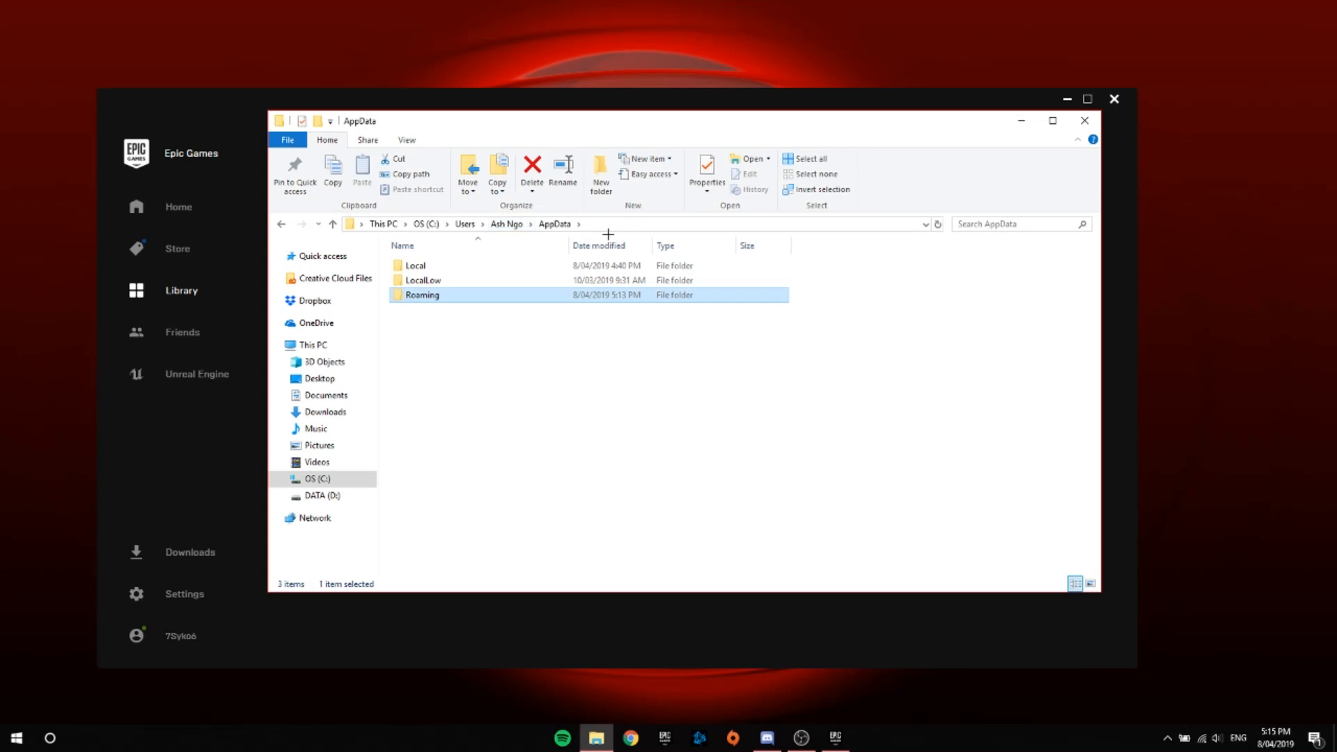
pyautogui.doubleClick(414, 265)
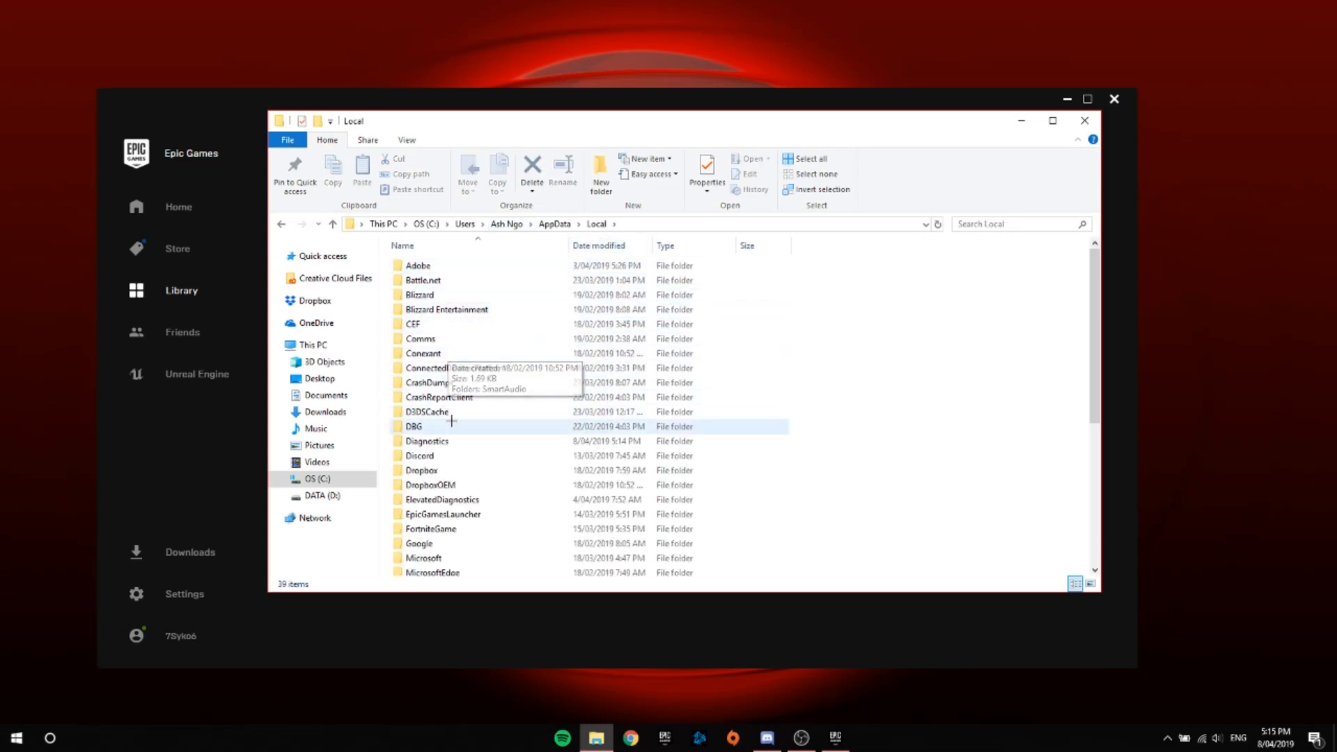
pyautogui.rightClick(430, 494)
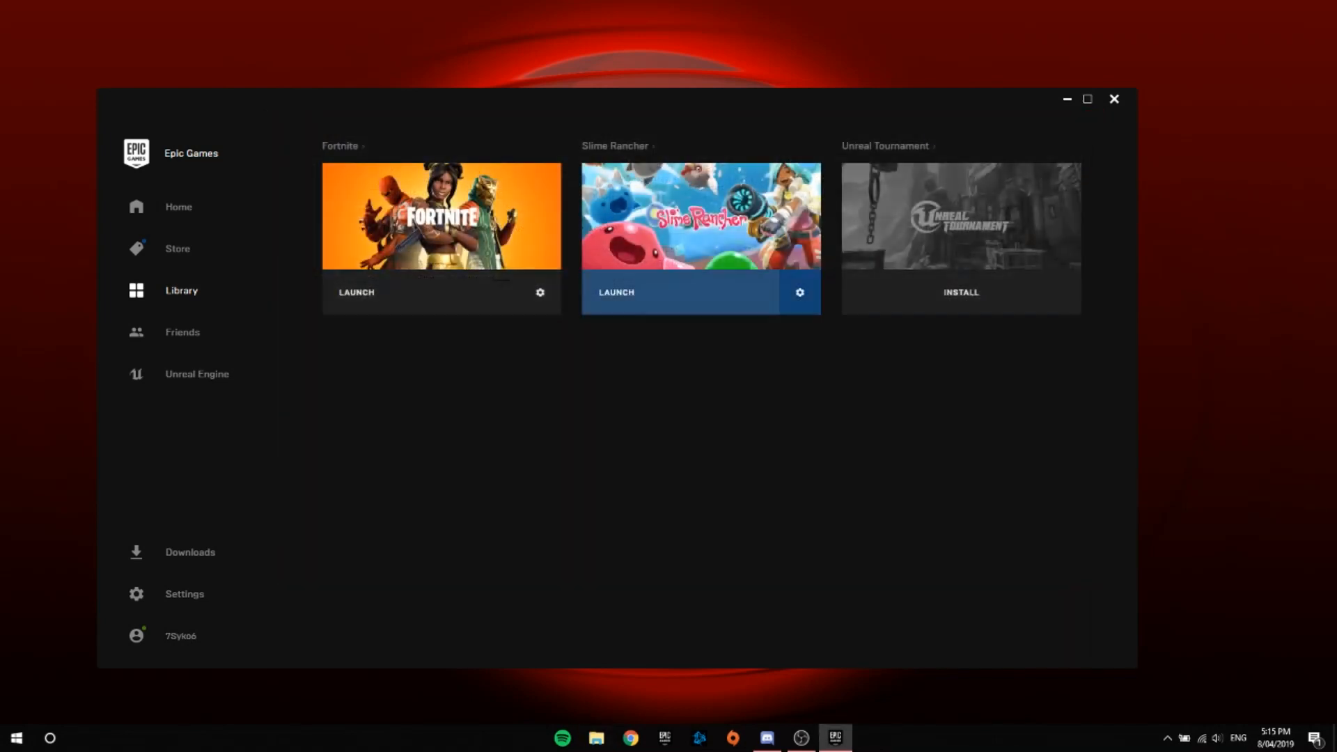
pyautogui.moveTo(707, 376)
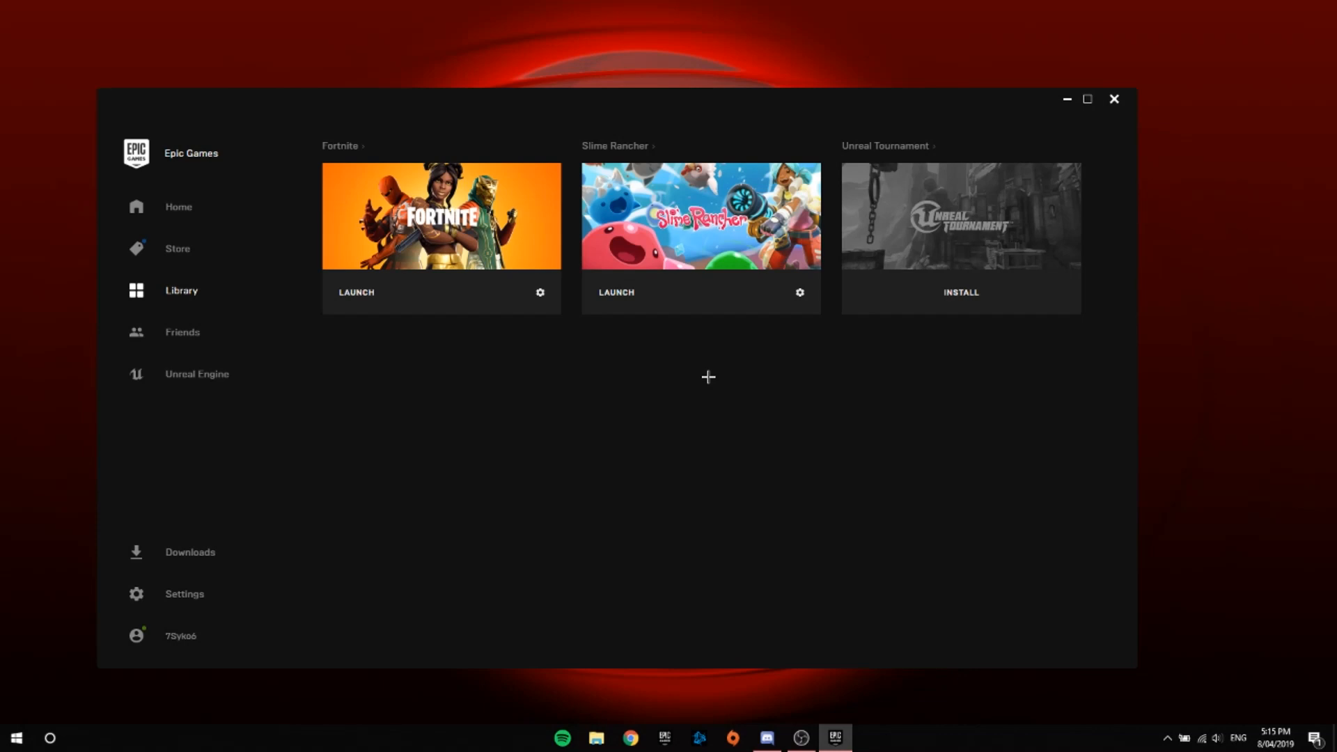
pyautogui.click(539, 292)
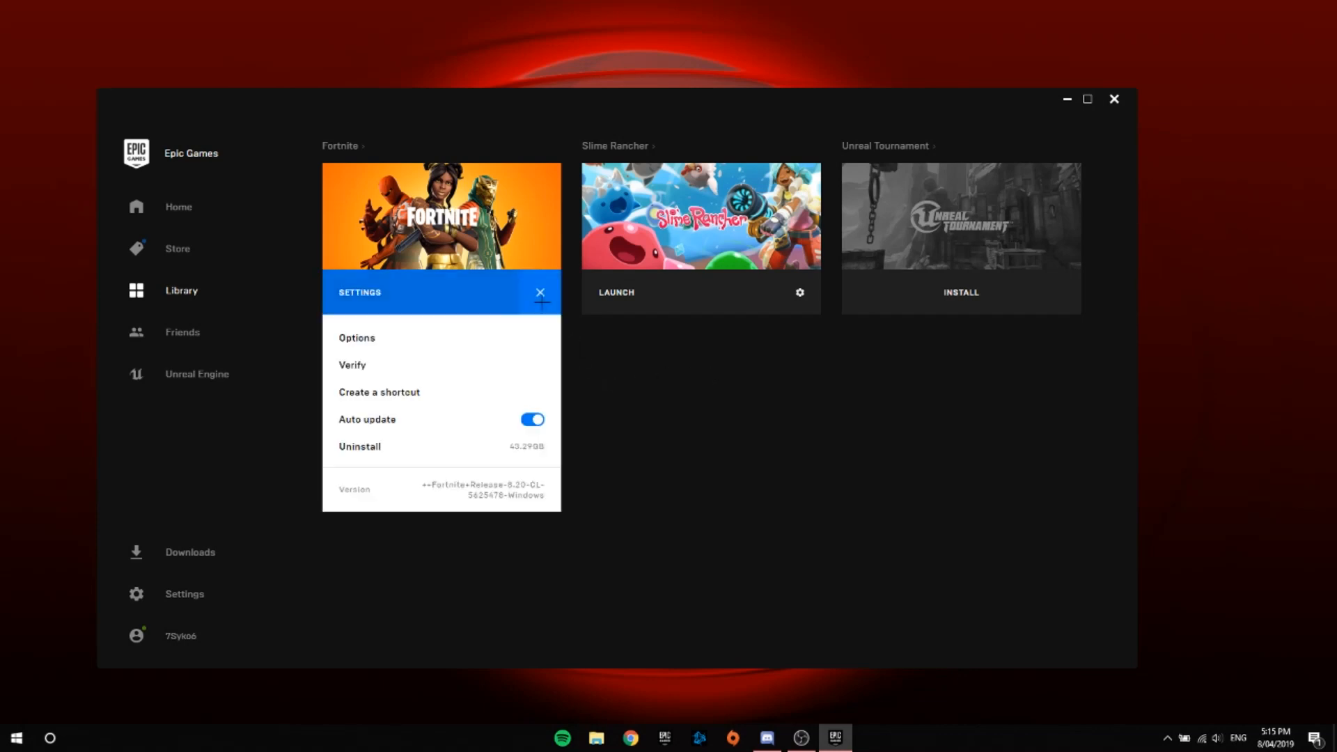
pyautogui.click(538, 292)
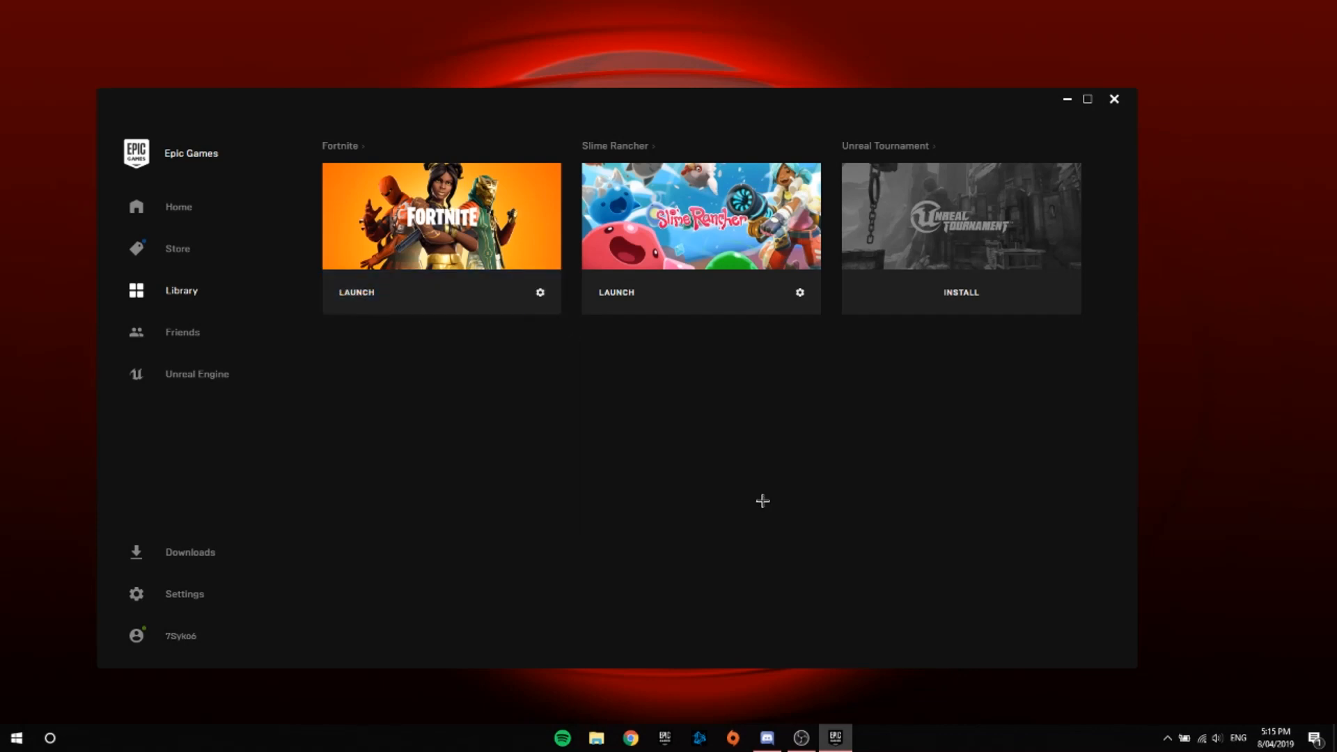
pyautogui.moveTo(684, 572)
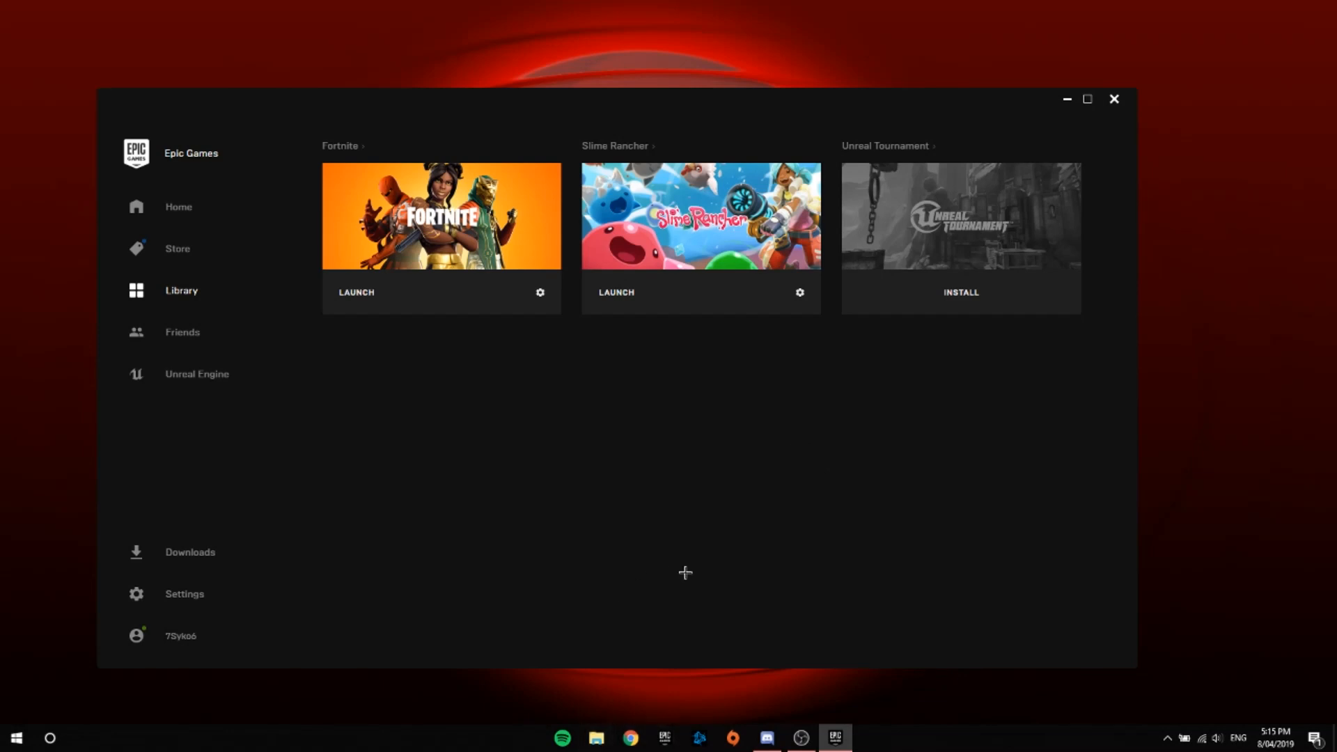
pyautogui.moveTo(459, 659)
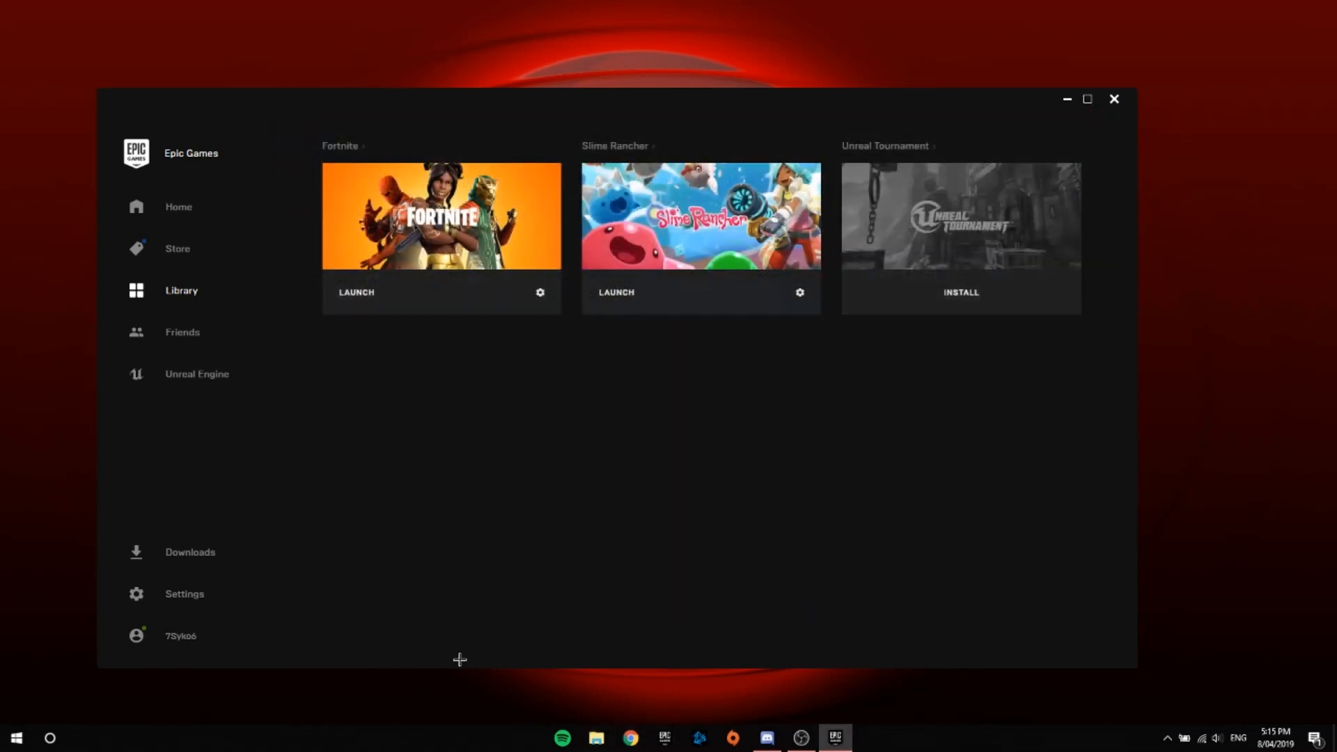
# - Search 'unin' in Start, filter Apps & features by 'epic', select Epic Games Launcher
pyautogui.click(49, 737)
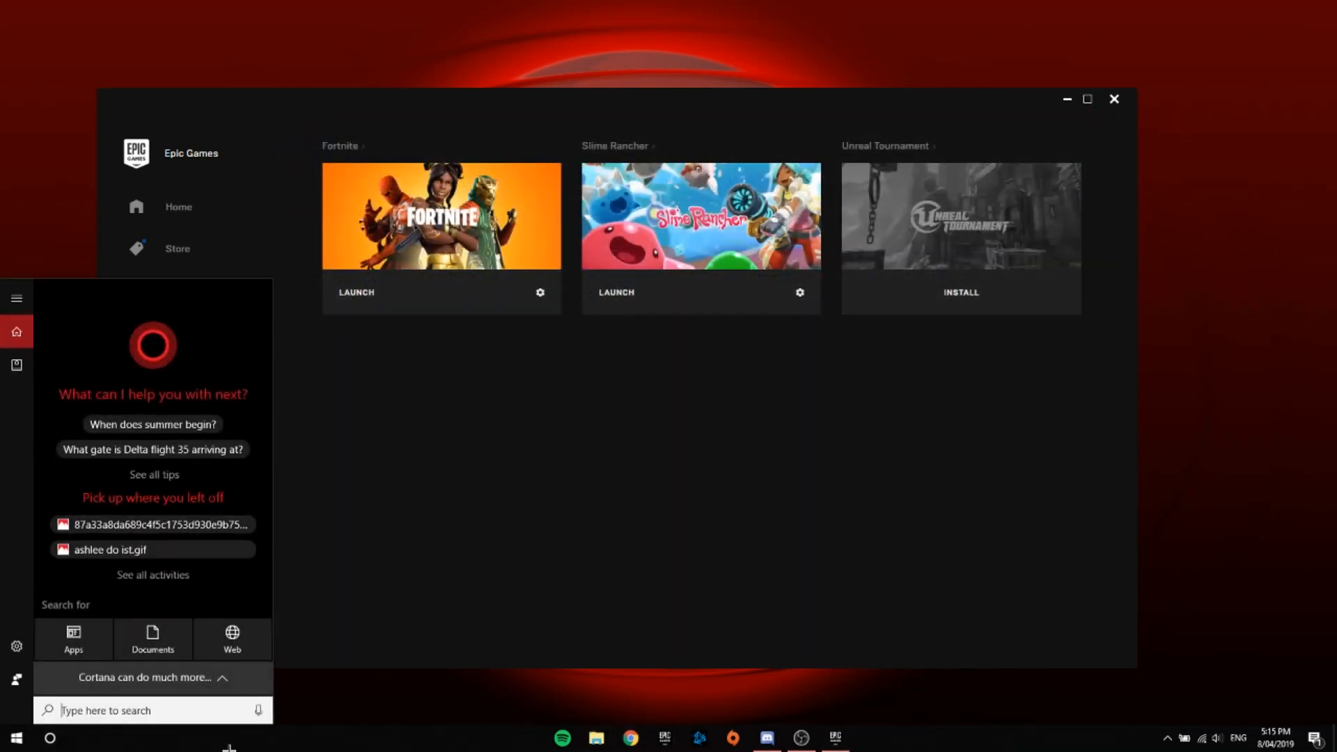
pyautogui.write('unin')
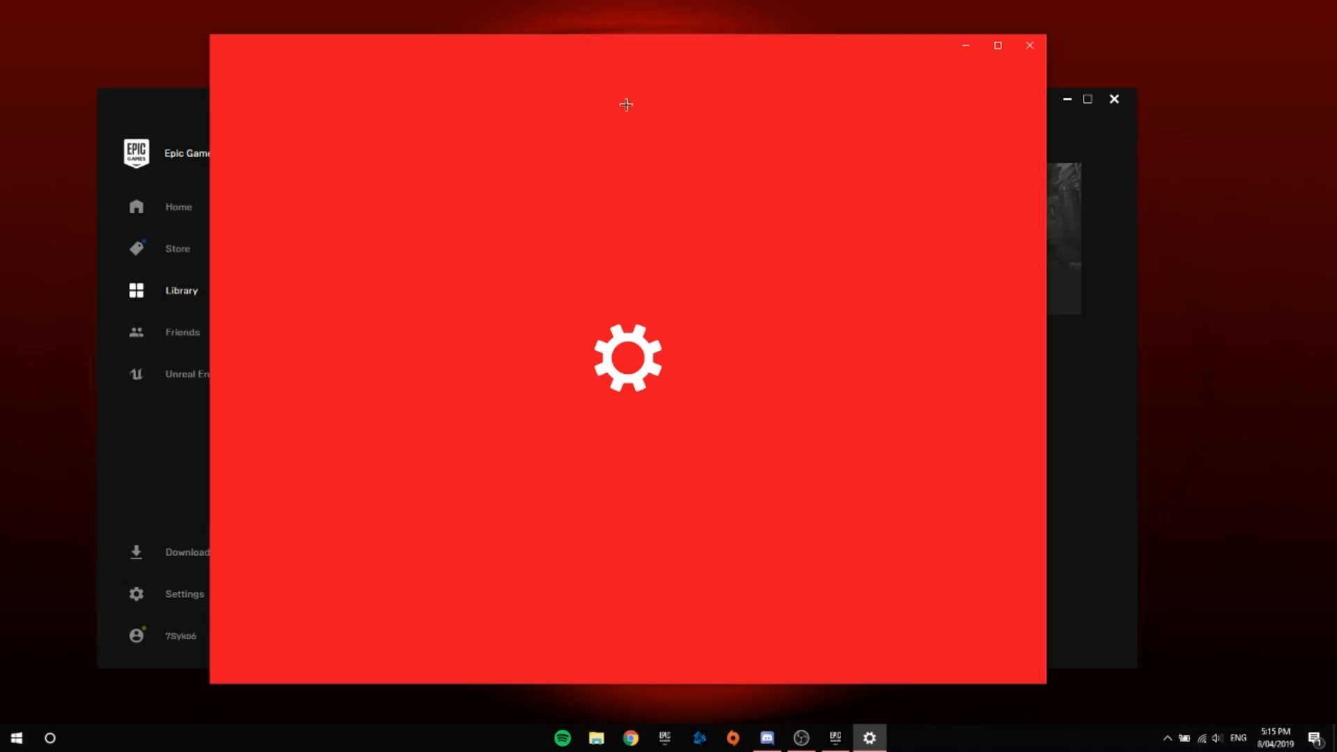
pyautogui.moveTo(680, 316)
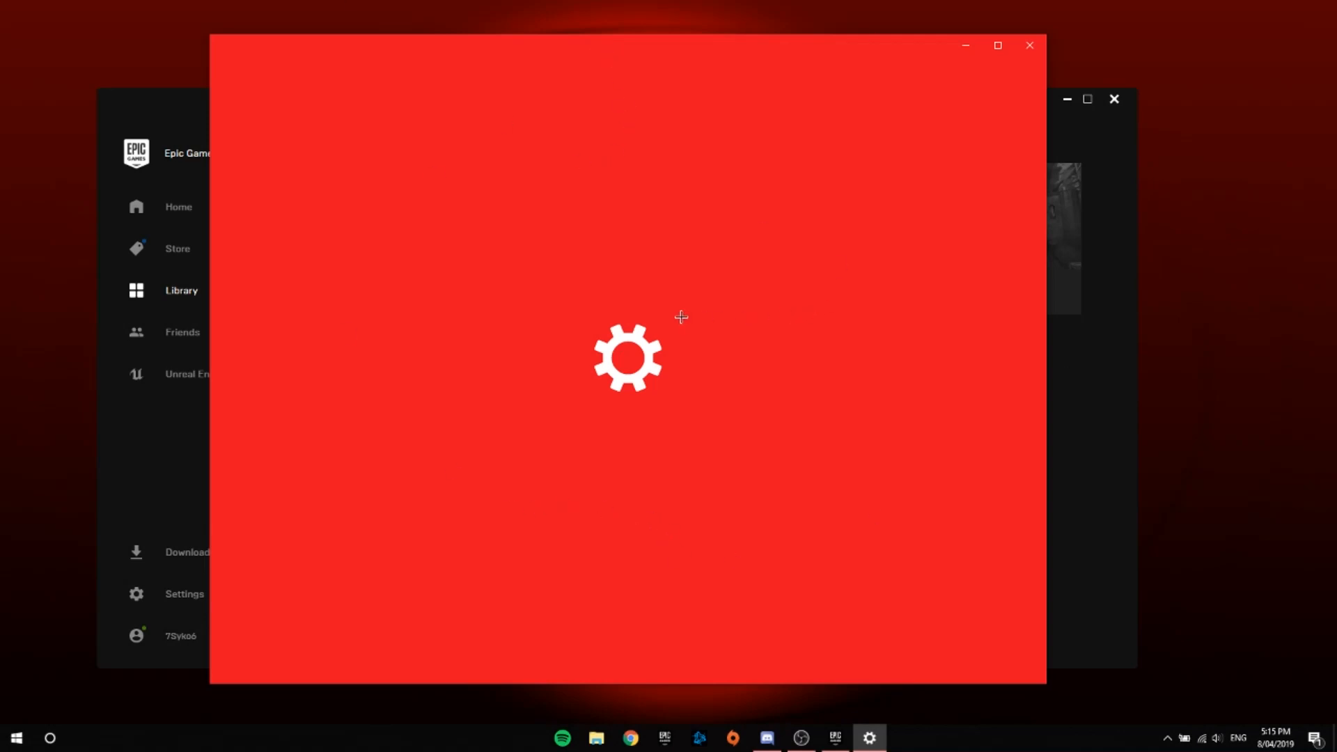
pyautogui.moveTo(497, 316)
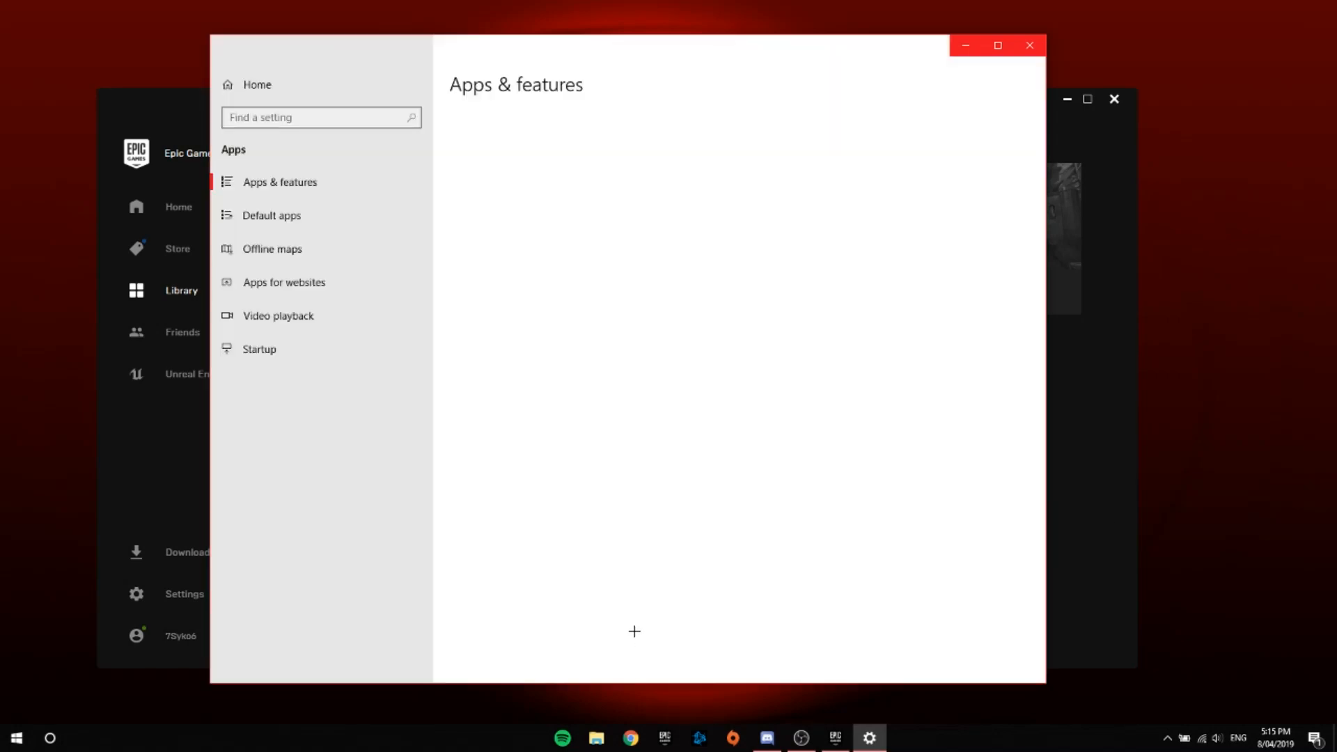
pyautogui.moveTo(486, 262)
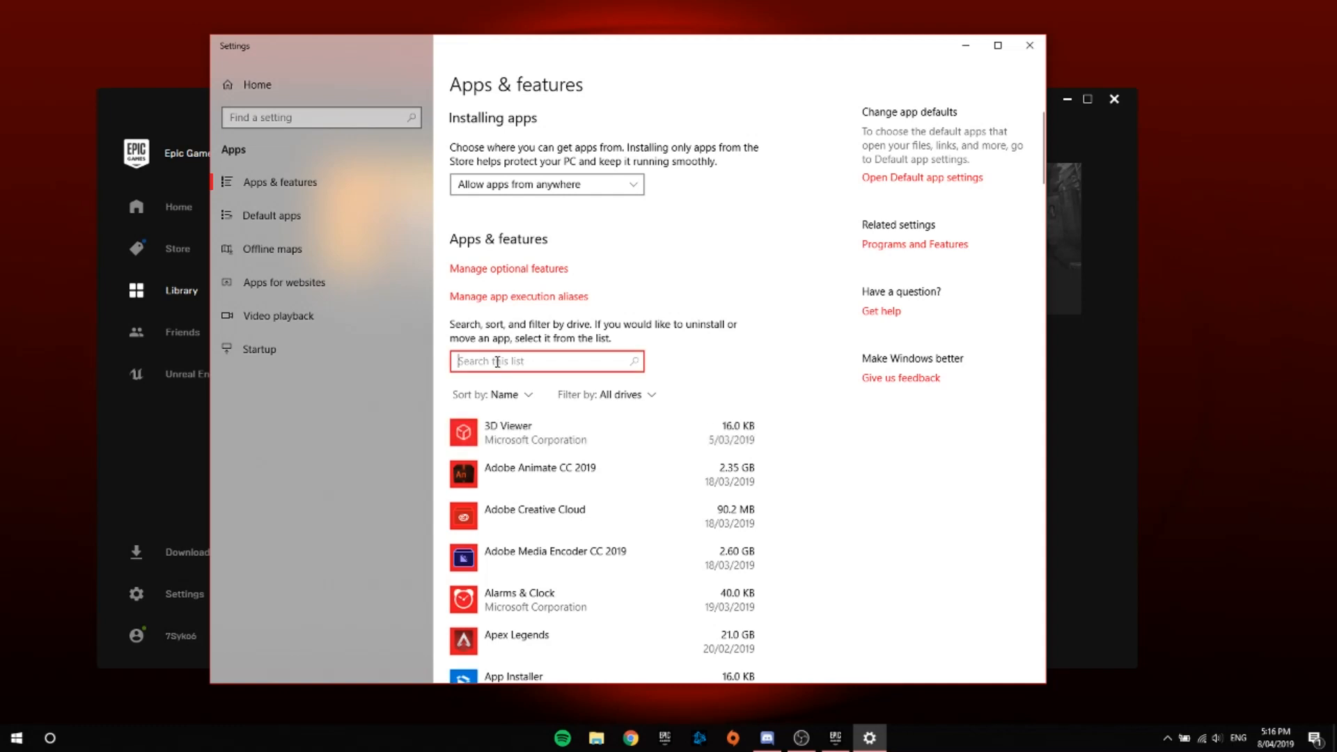
pyautogui.write('epic')
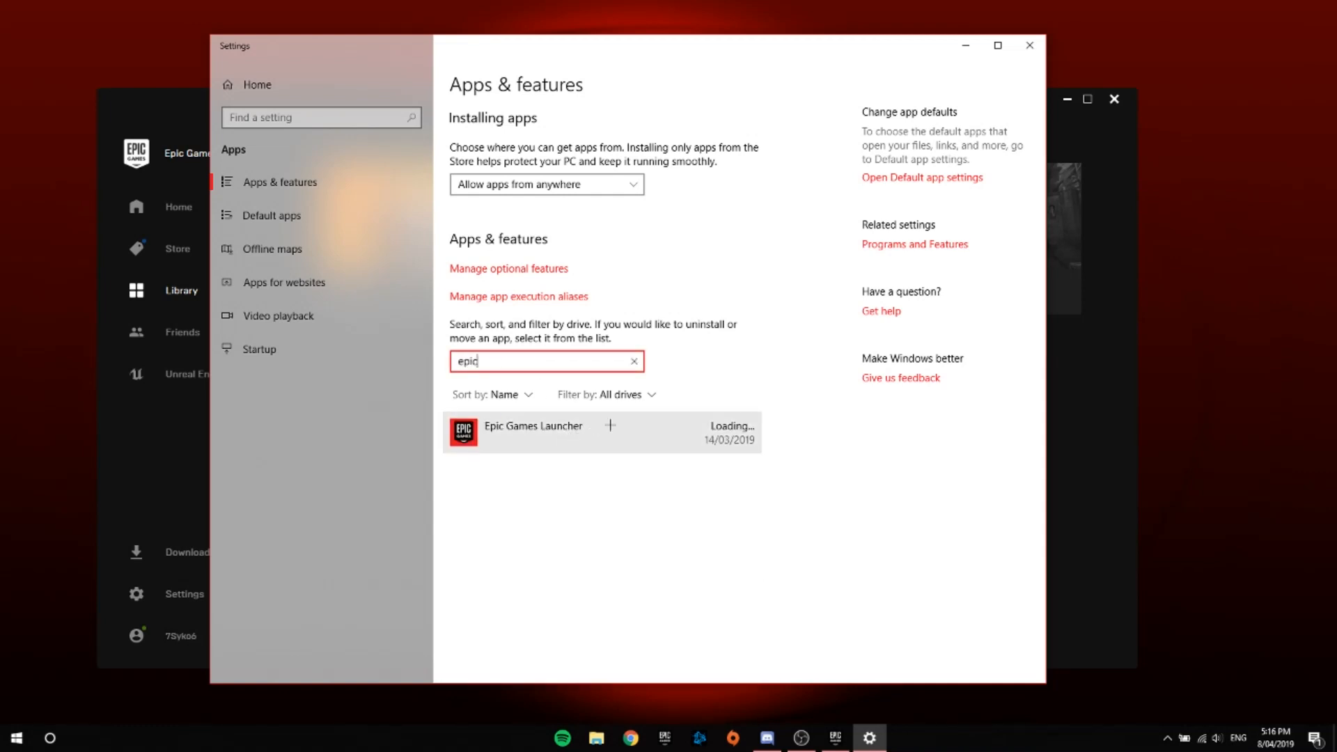
pyautogui.click(601, 426)
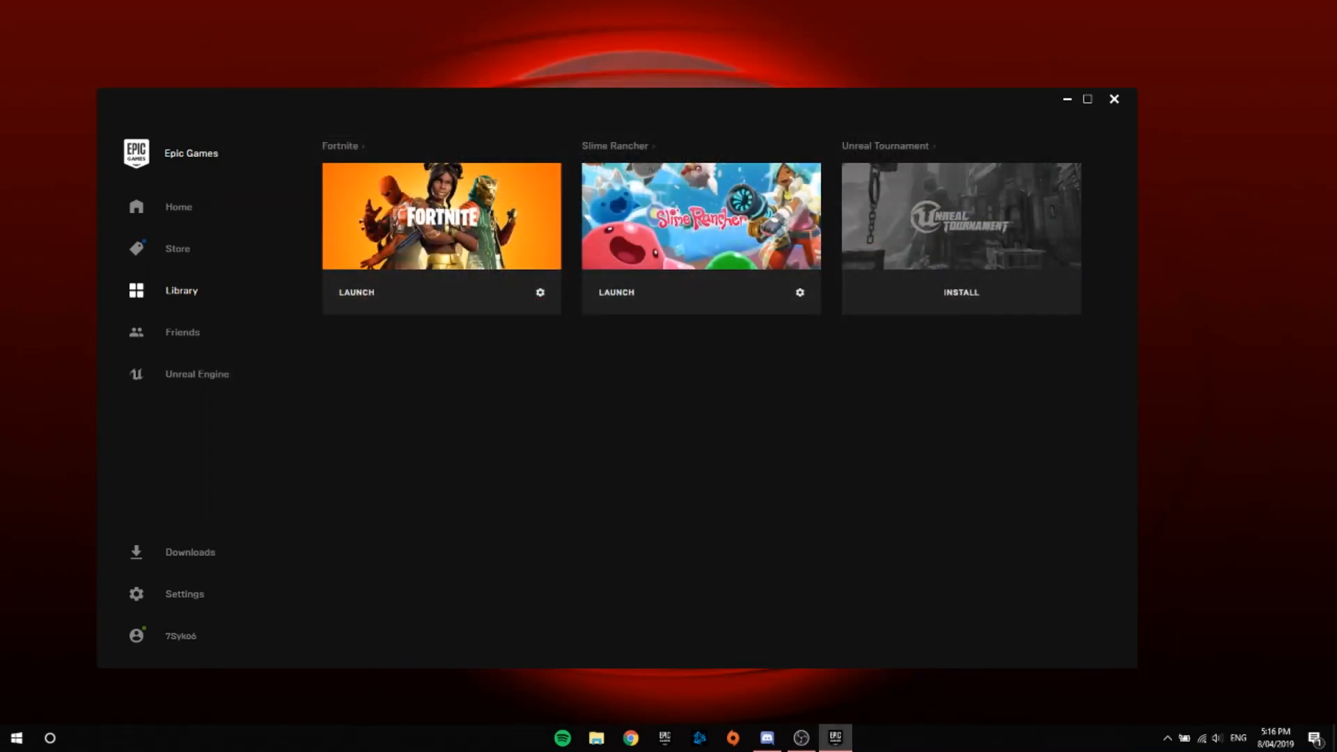
# - Search %appdata% from Start and scroll to EpicGamesLauncher in Local
pyautogui.click(48, 738)
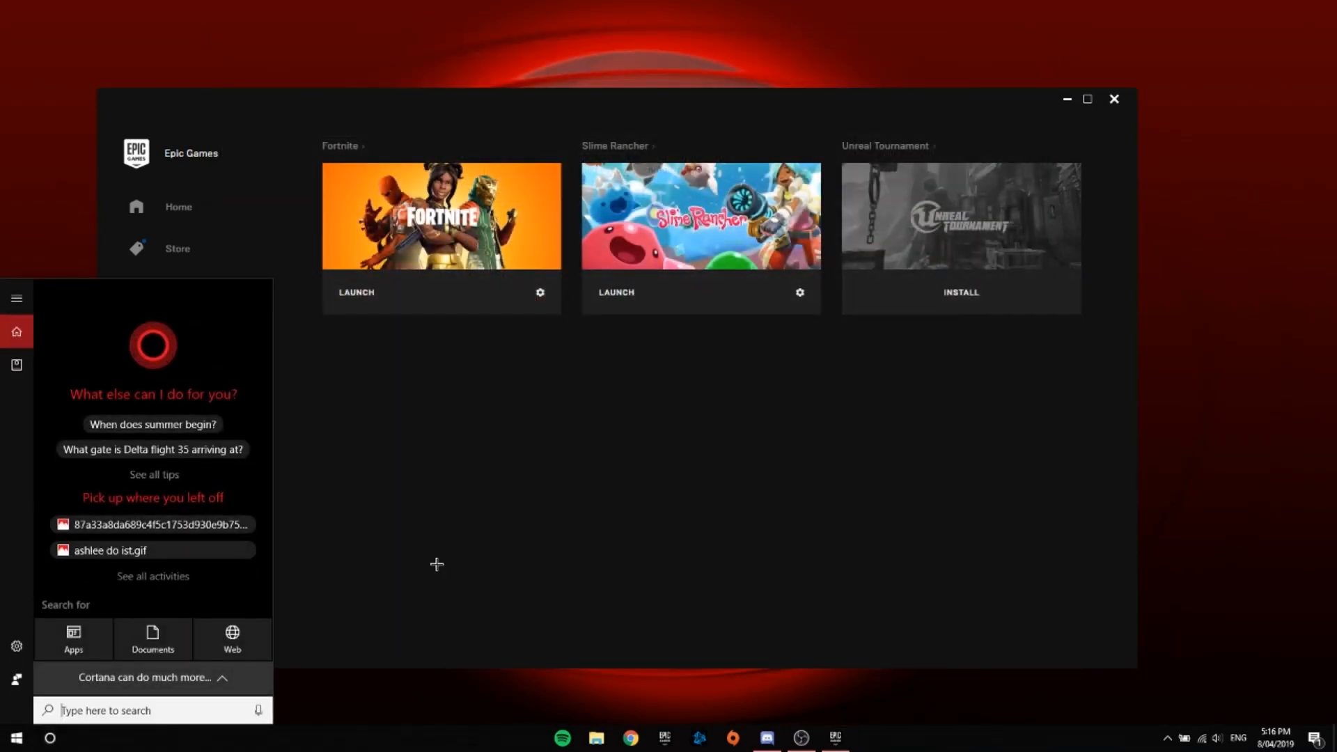
pyautogui.write('%appda')
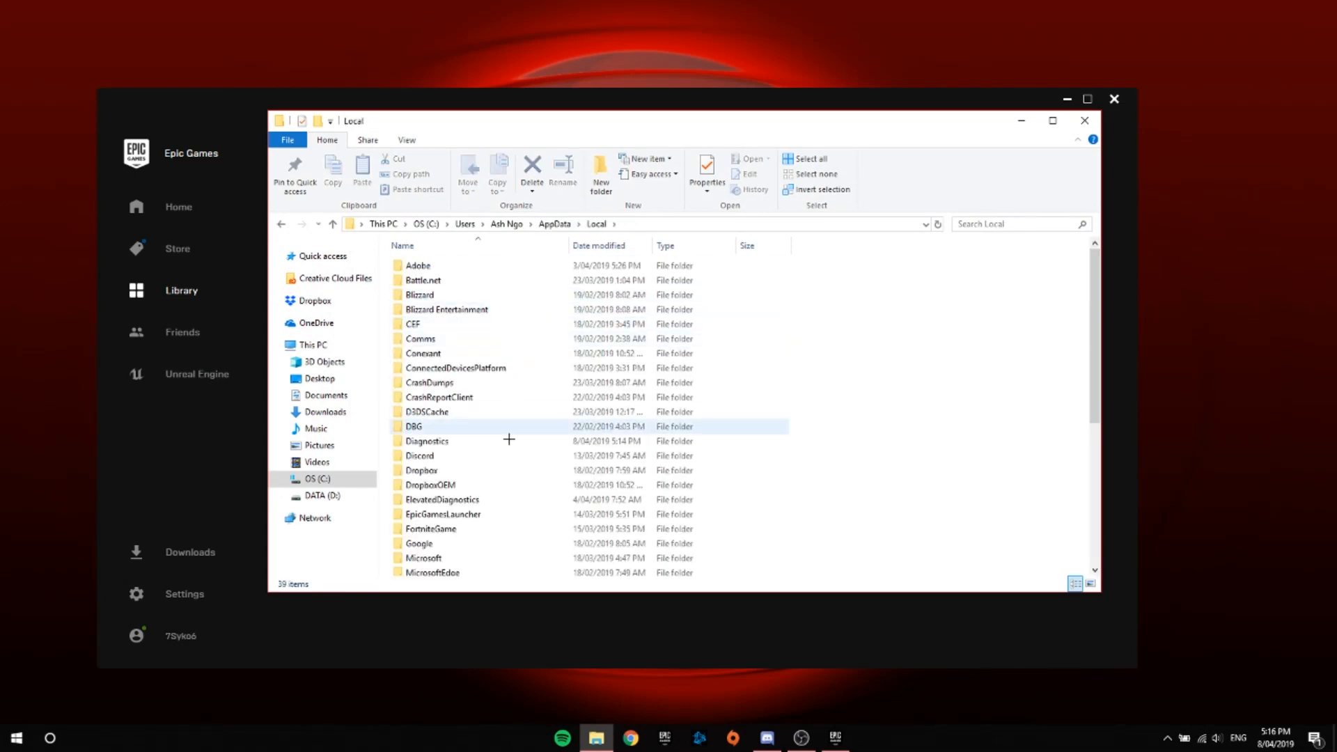
pyautogui.scroll(-3)
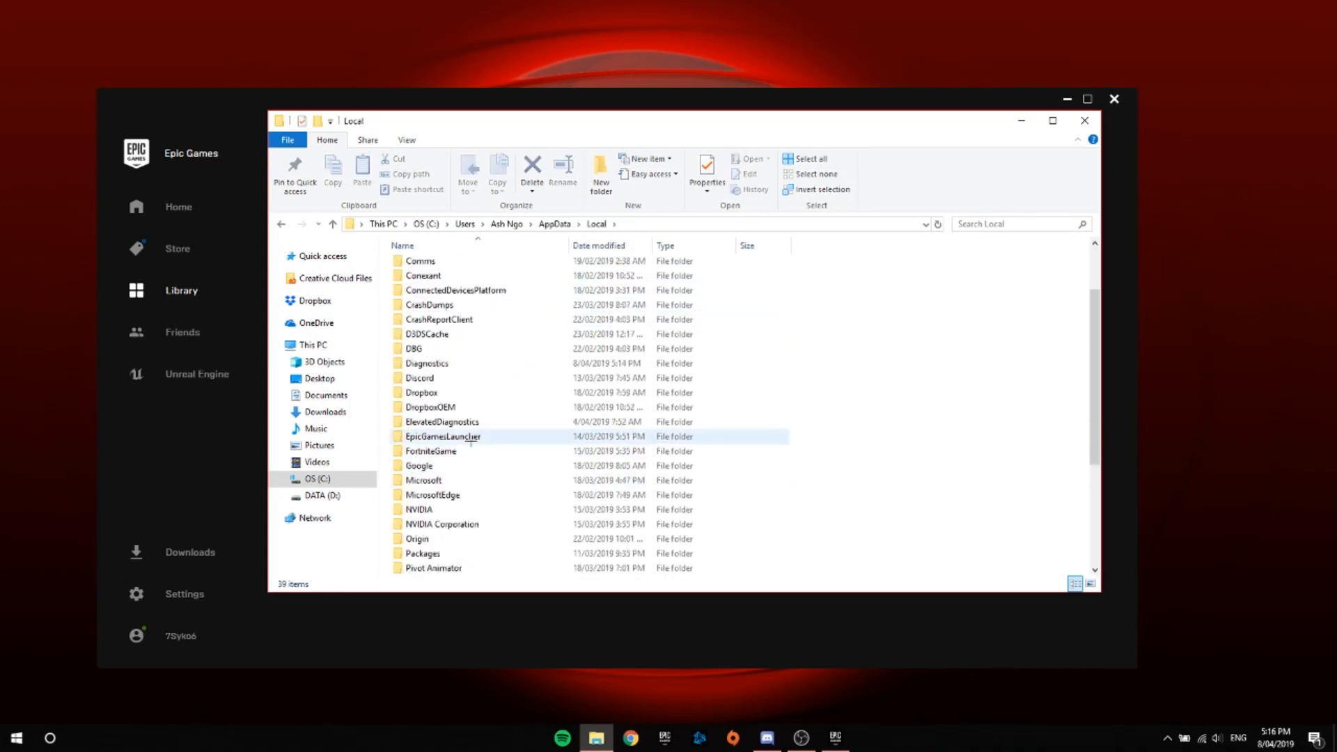